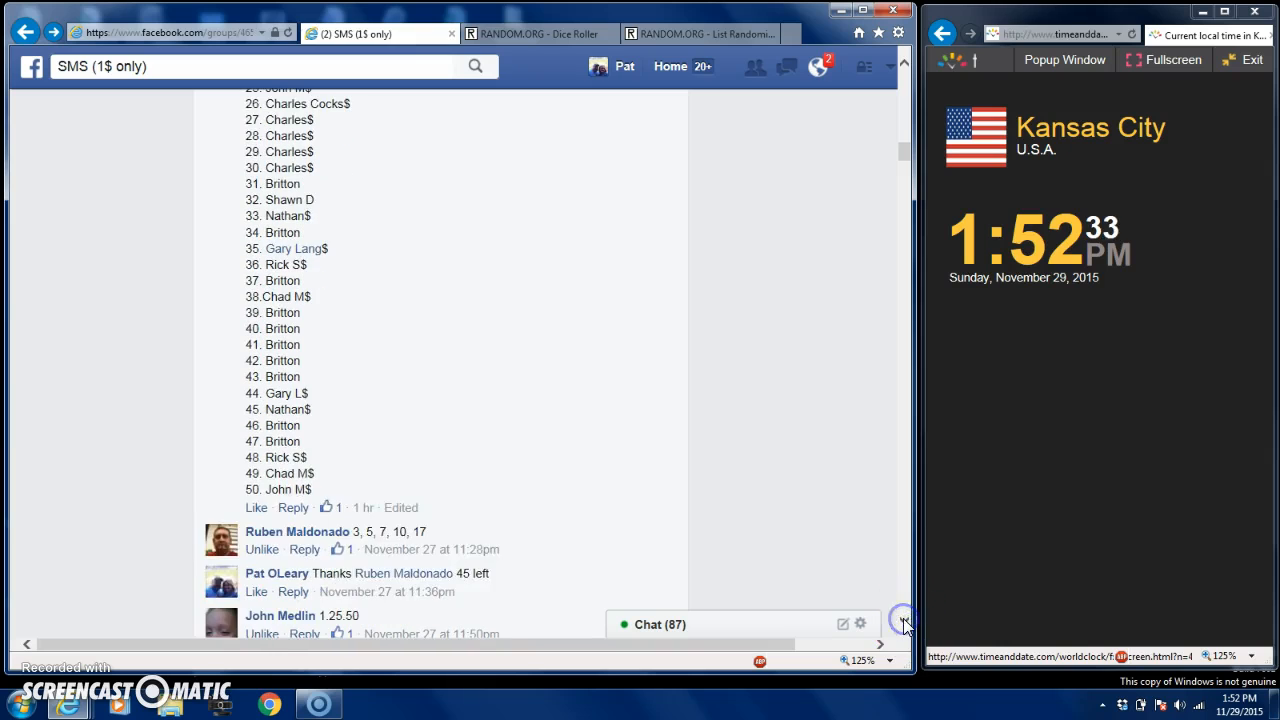
Step: Switch to RANDOM.ORG's List Randomizer and review the entered 50-name raffle spot list
scroll(down, 3)
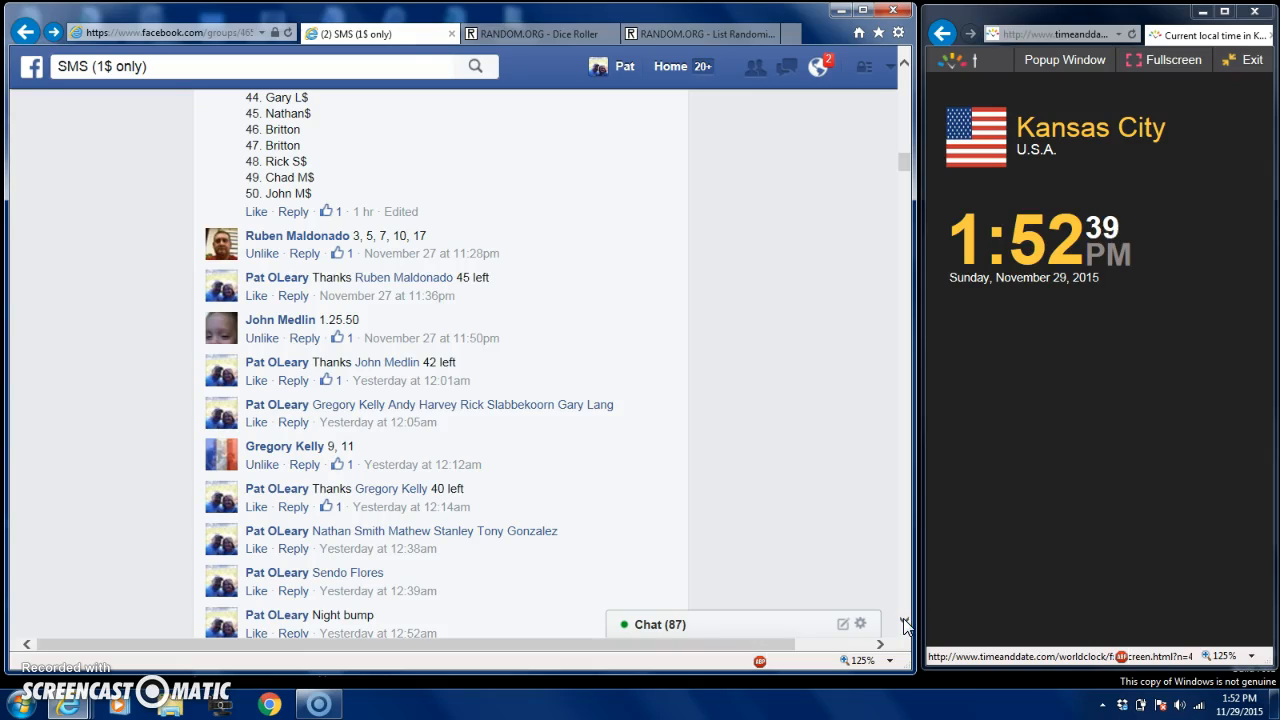
mouse_move(905, 130)
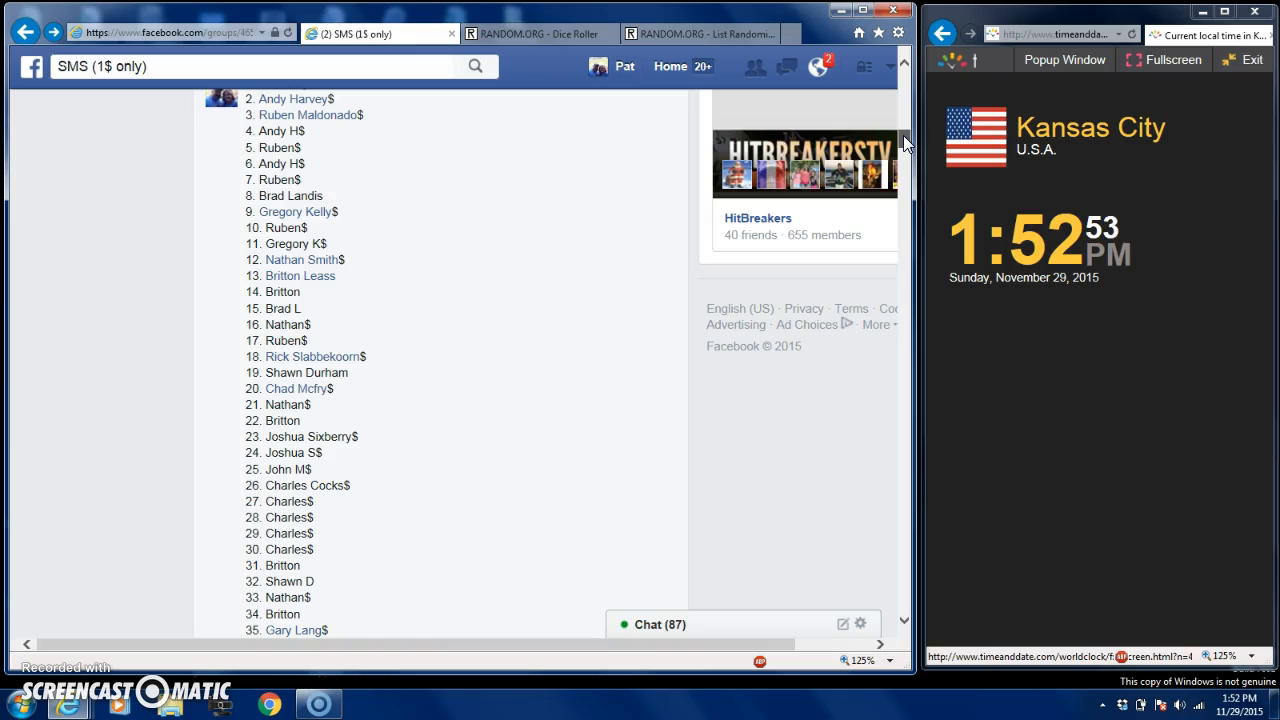
scroll(down, 3)
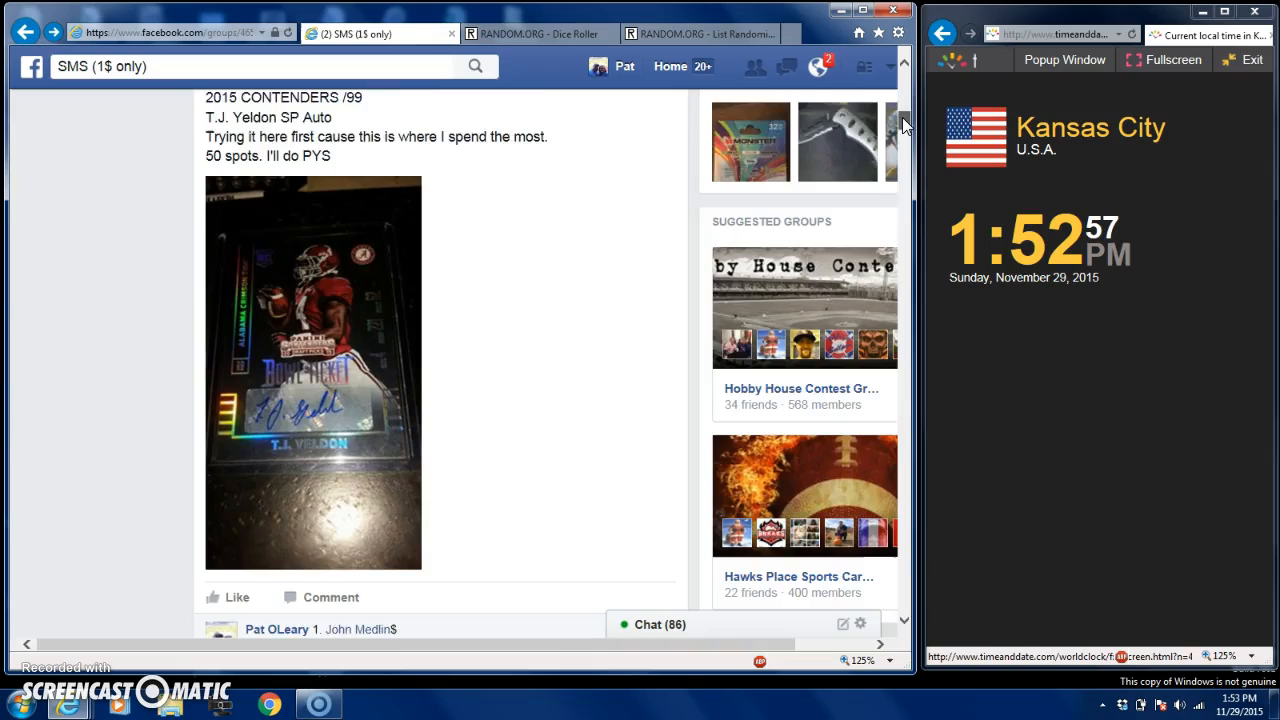
scroll(down, 3)
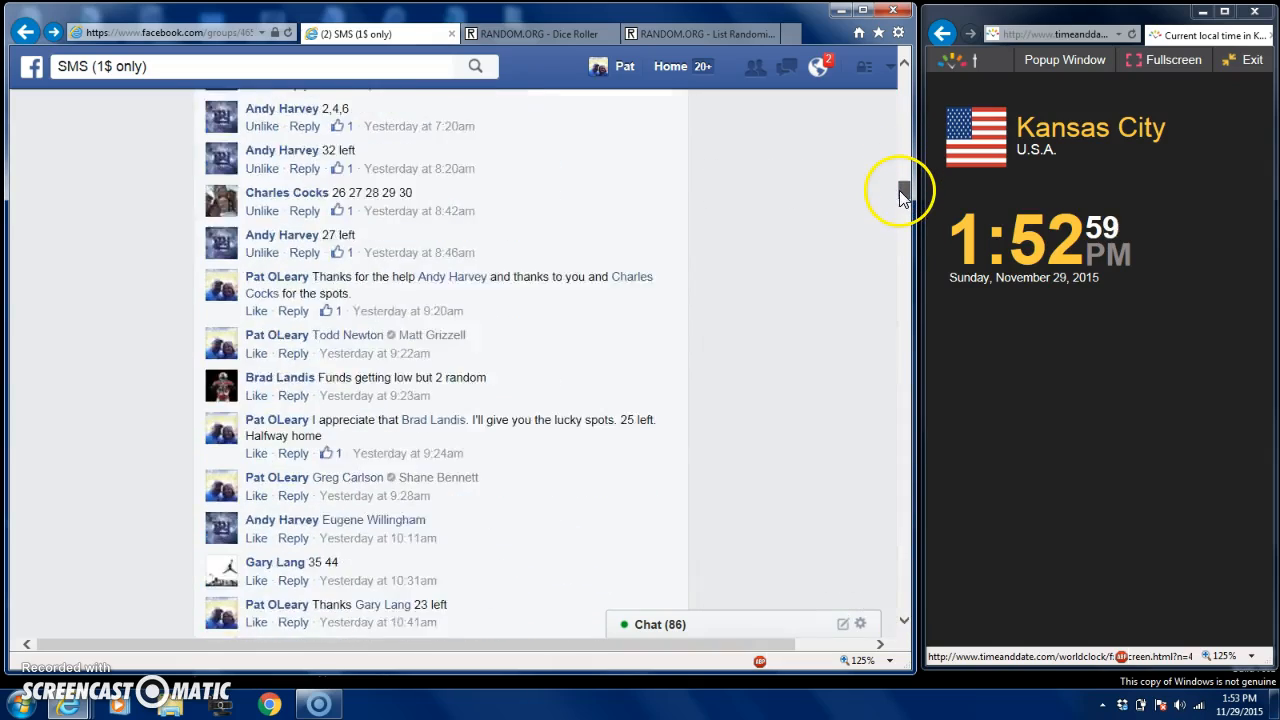
scroll(down, 3)
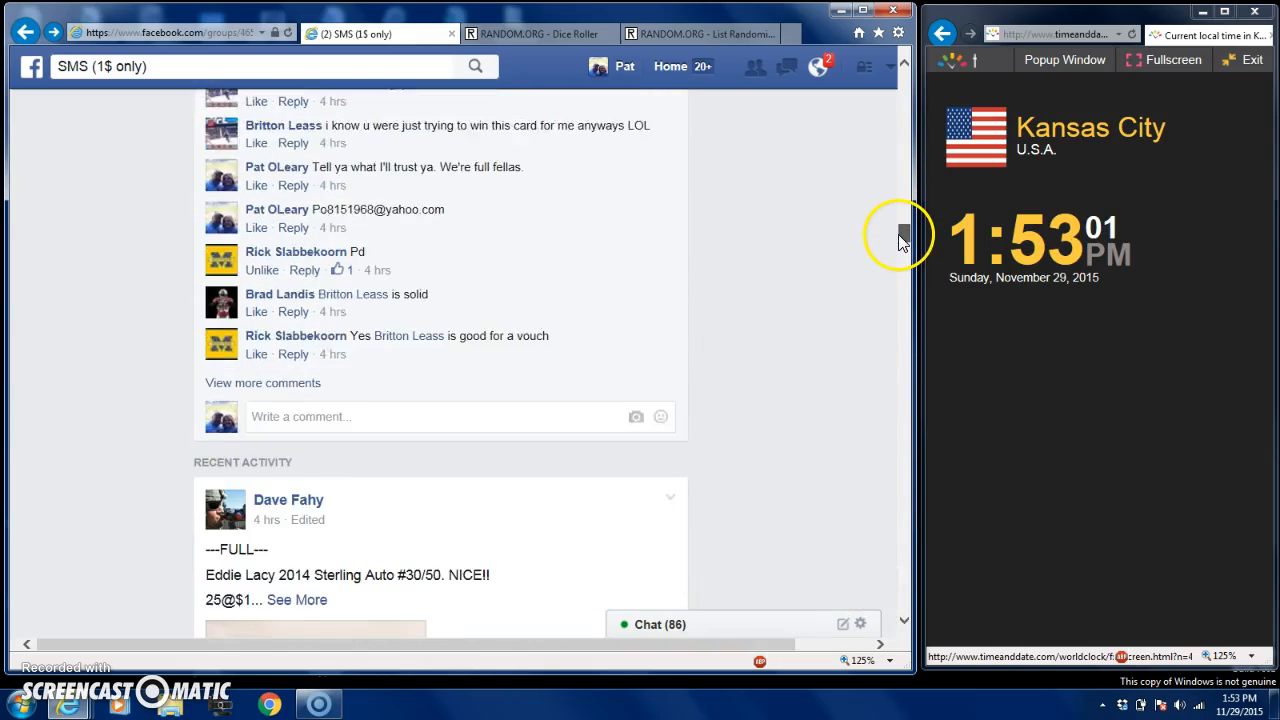
scroll(down, 3)
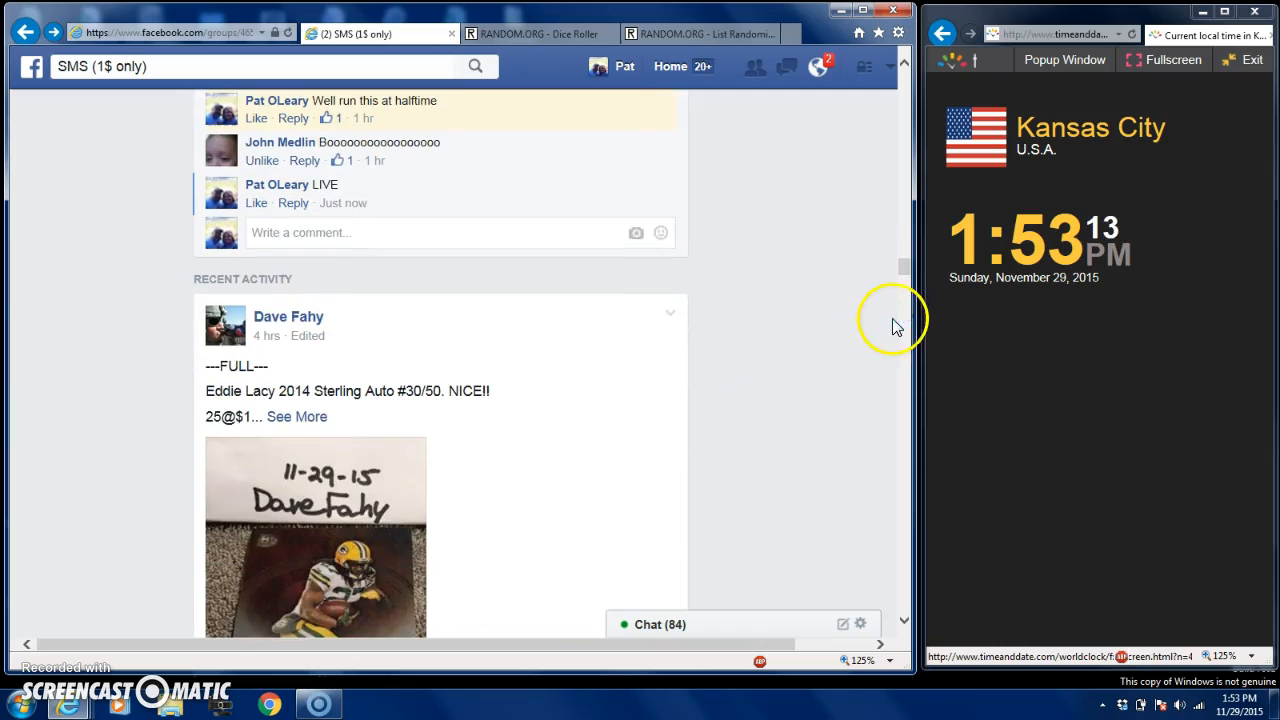
mouse_move(825, 175)
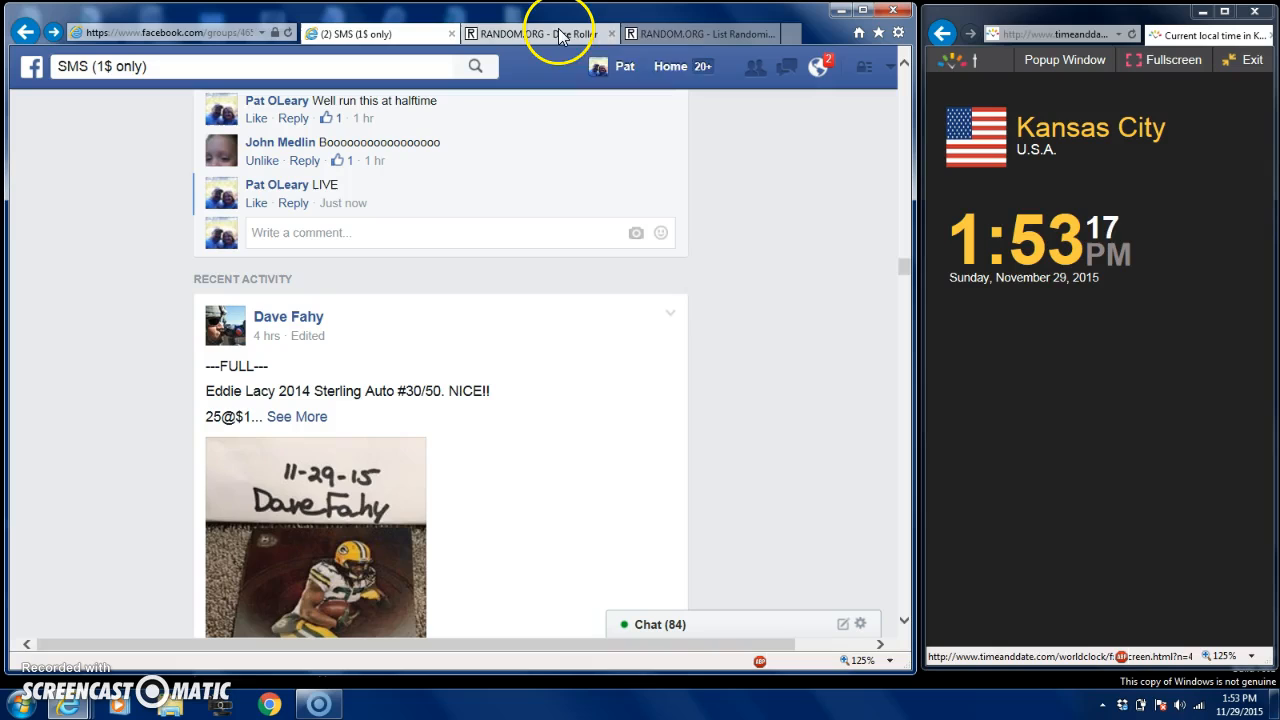
click(700, 33)
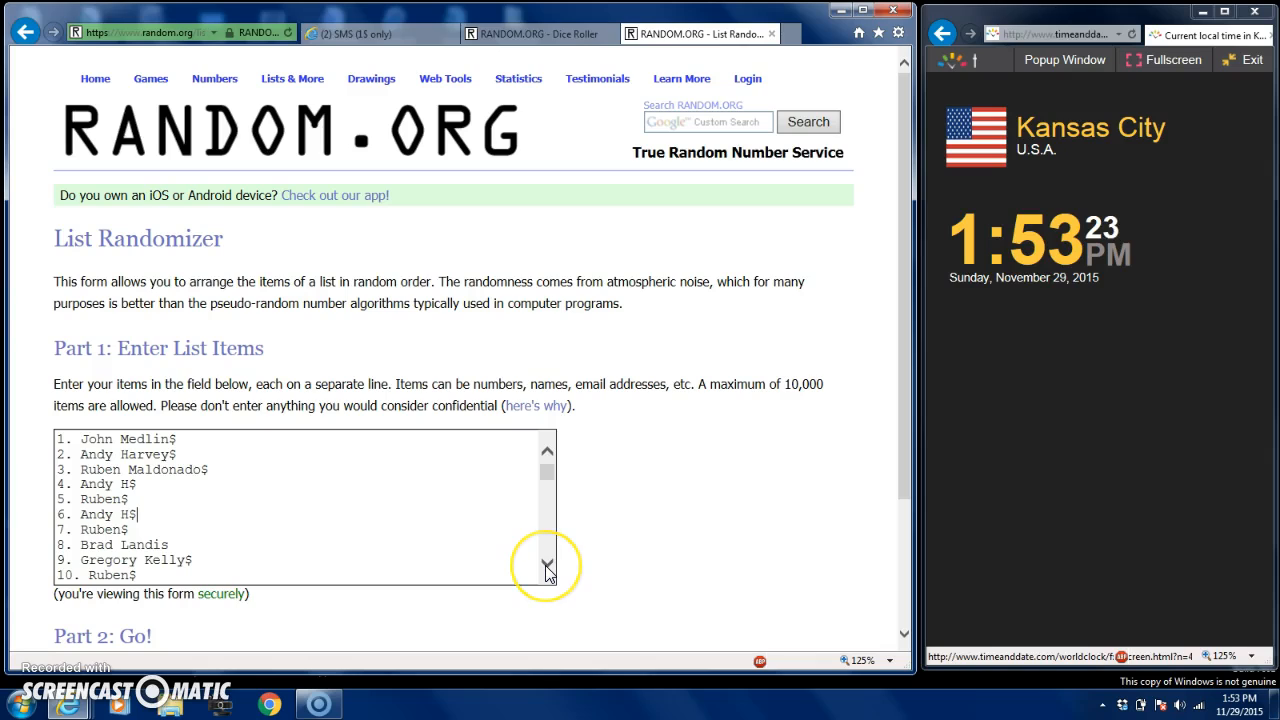
click(547, 568)
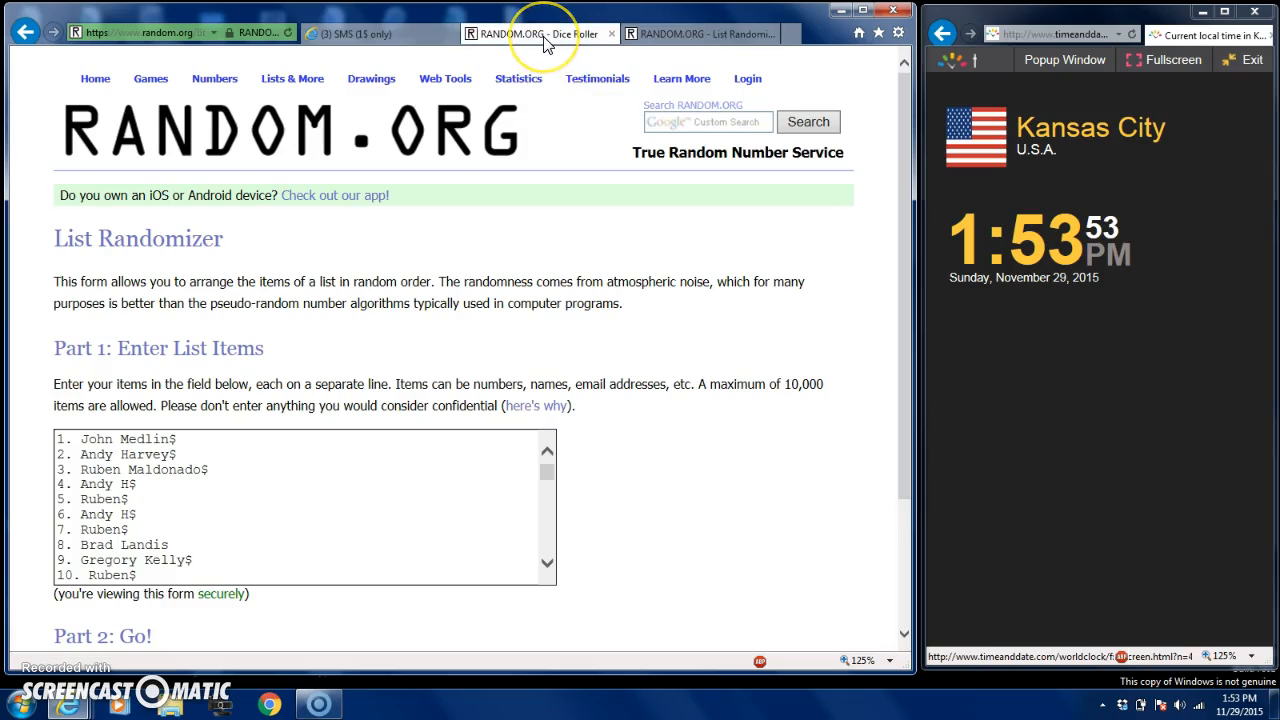
Step: Roll two dice in the Dice Roller, getting four and two, then return to the List Randomizer
click(520, 33)
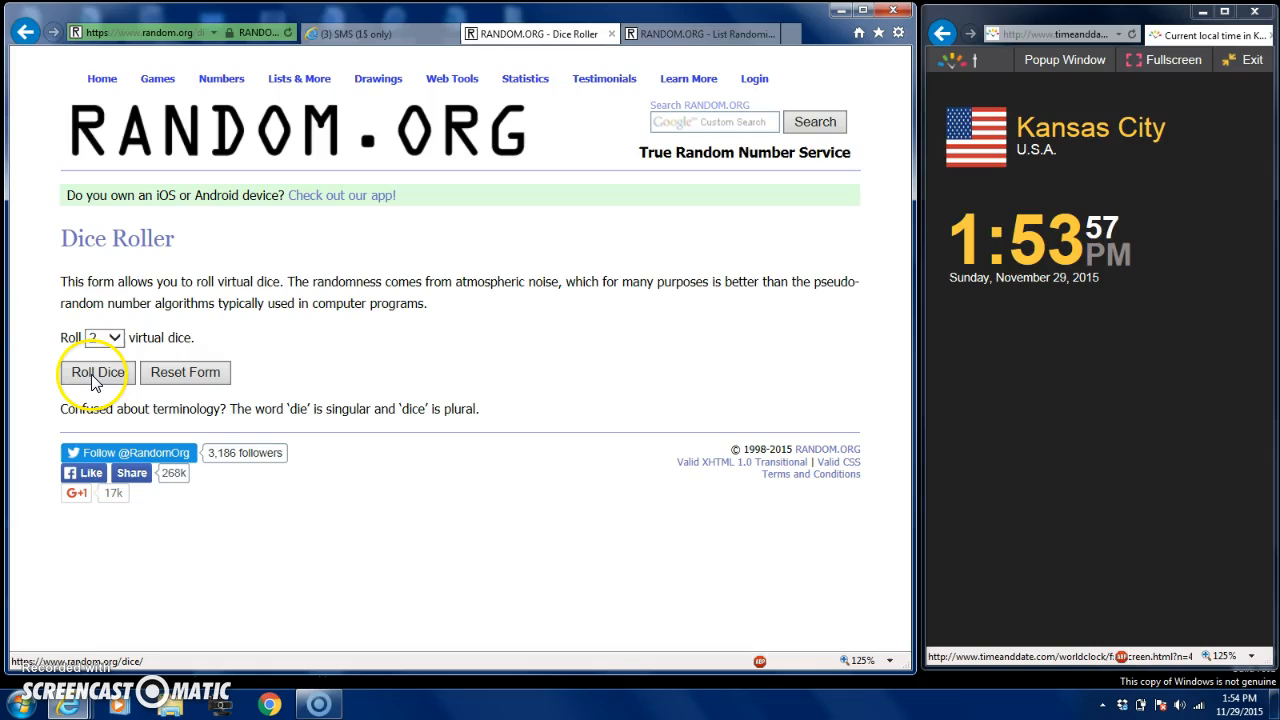
click(97, 372)
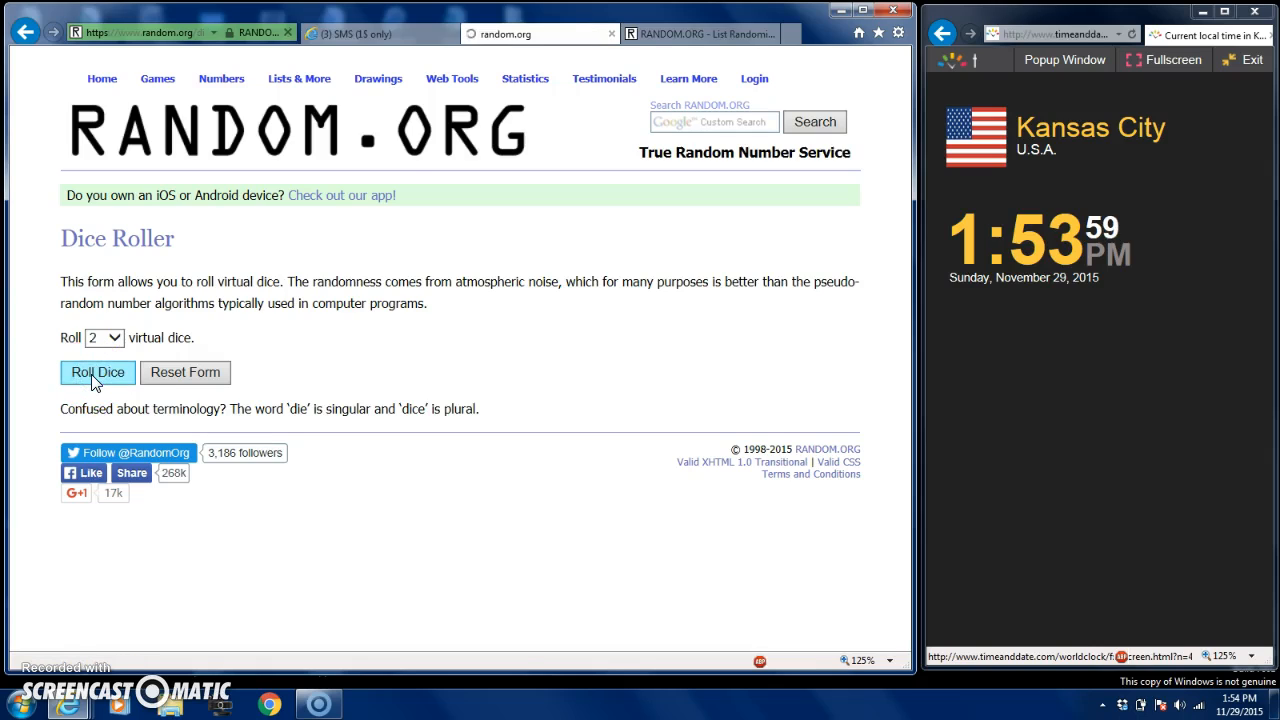
click(97, 372)
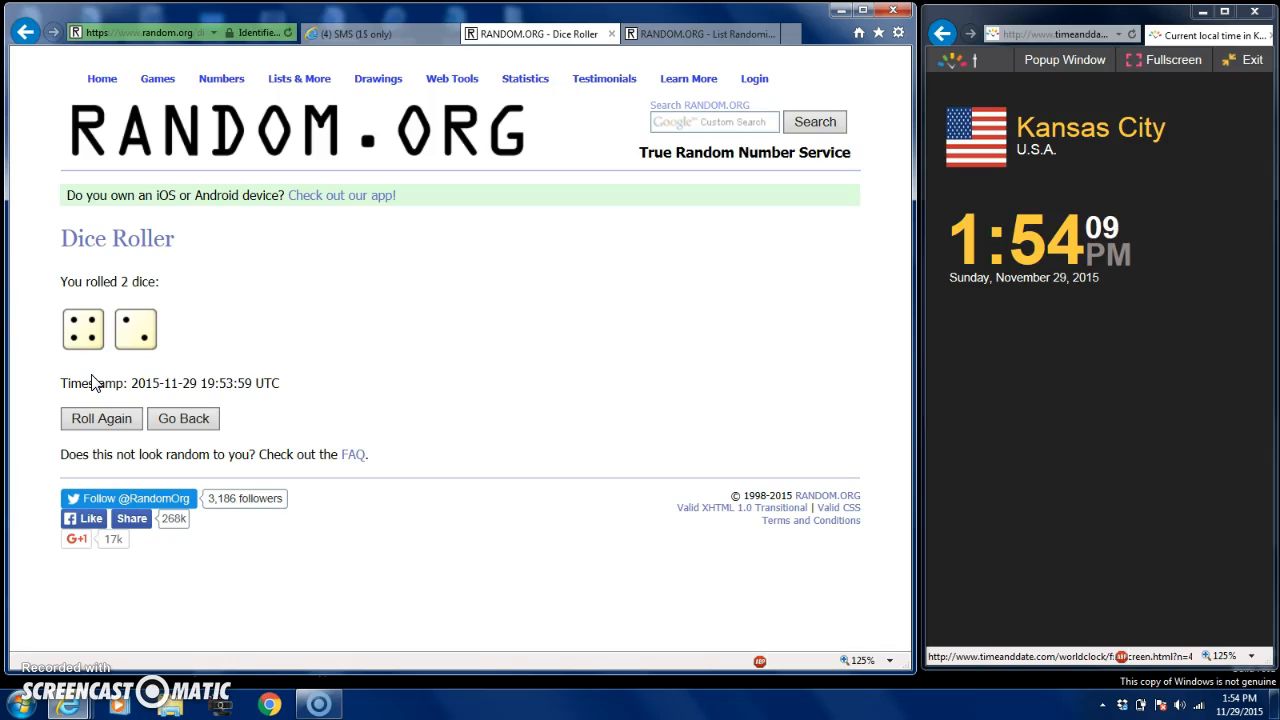
click(221, 78)
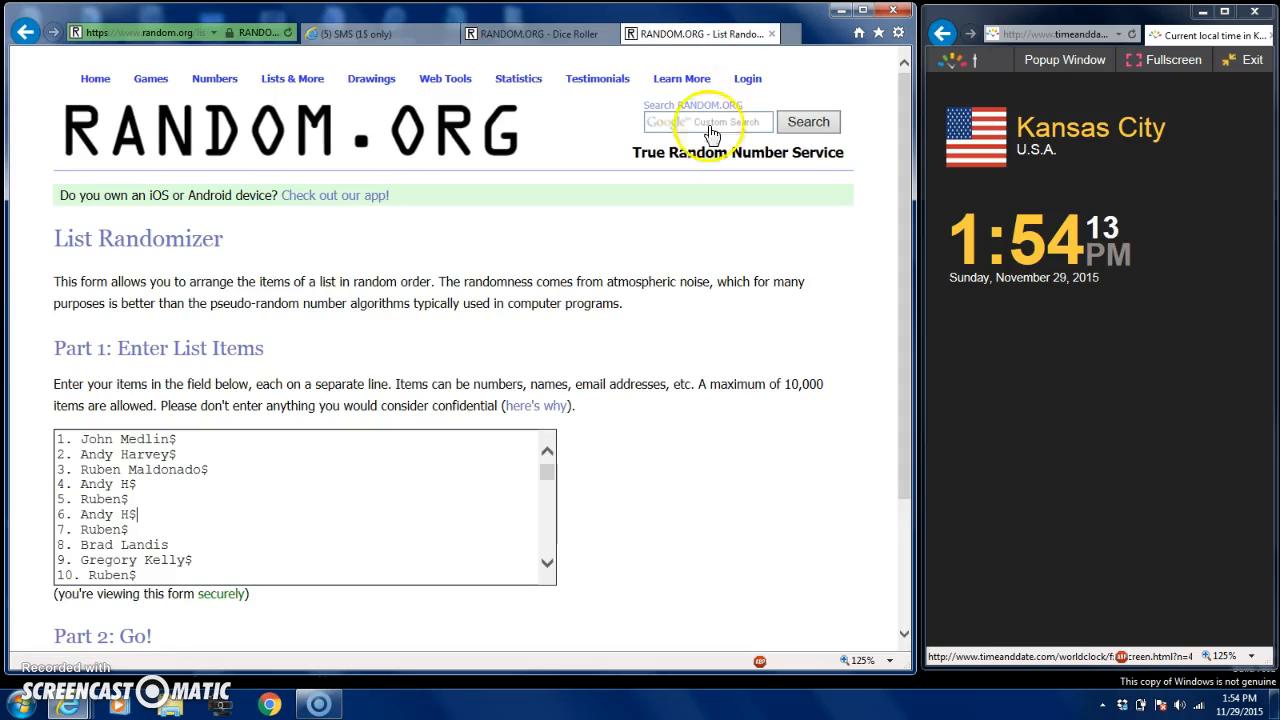
Step: Shuffle the 50-name raffle list and scroll through the new order
scroll(down, 3)
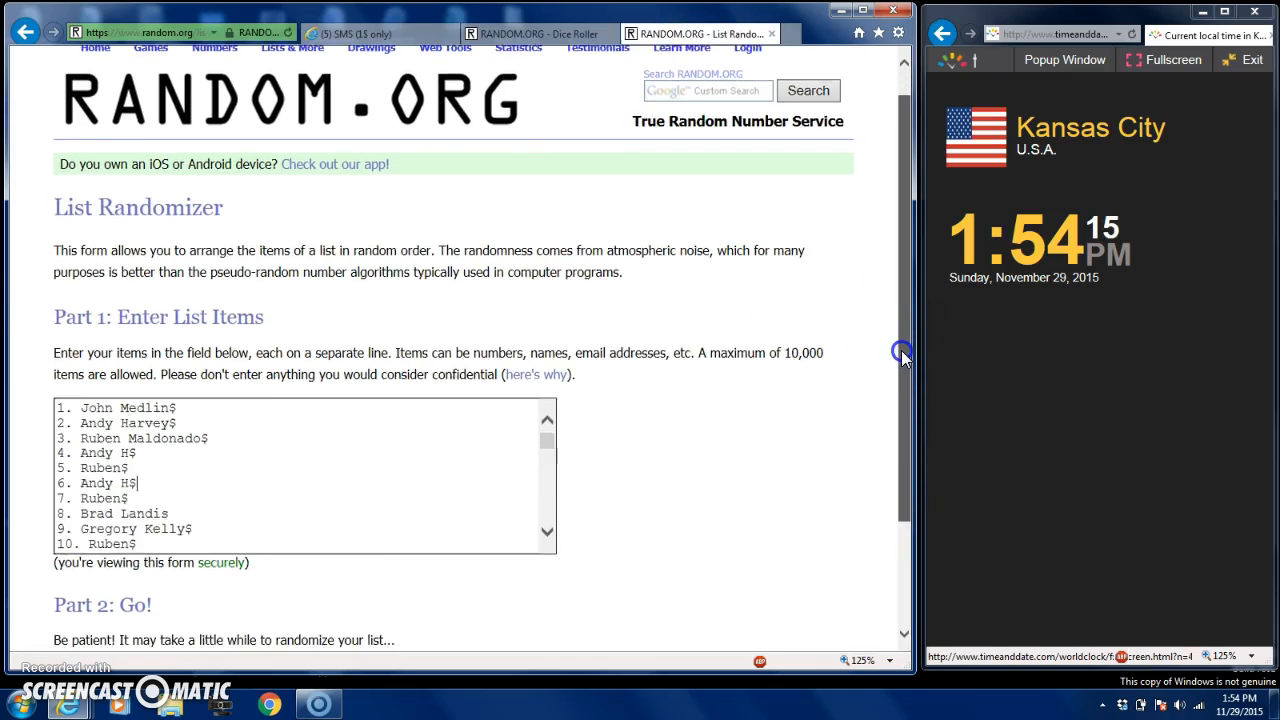
scroll(down, 3)
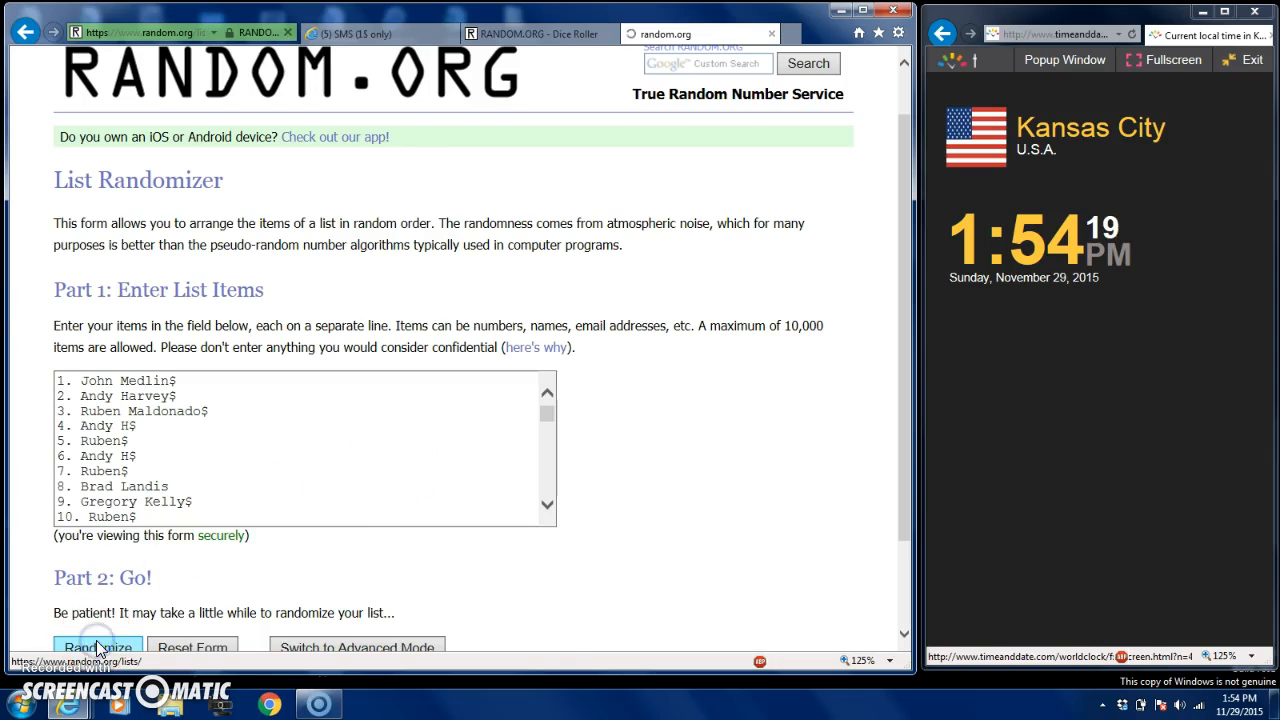
click(97, 647)
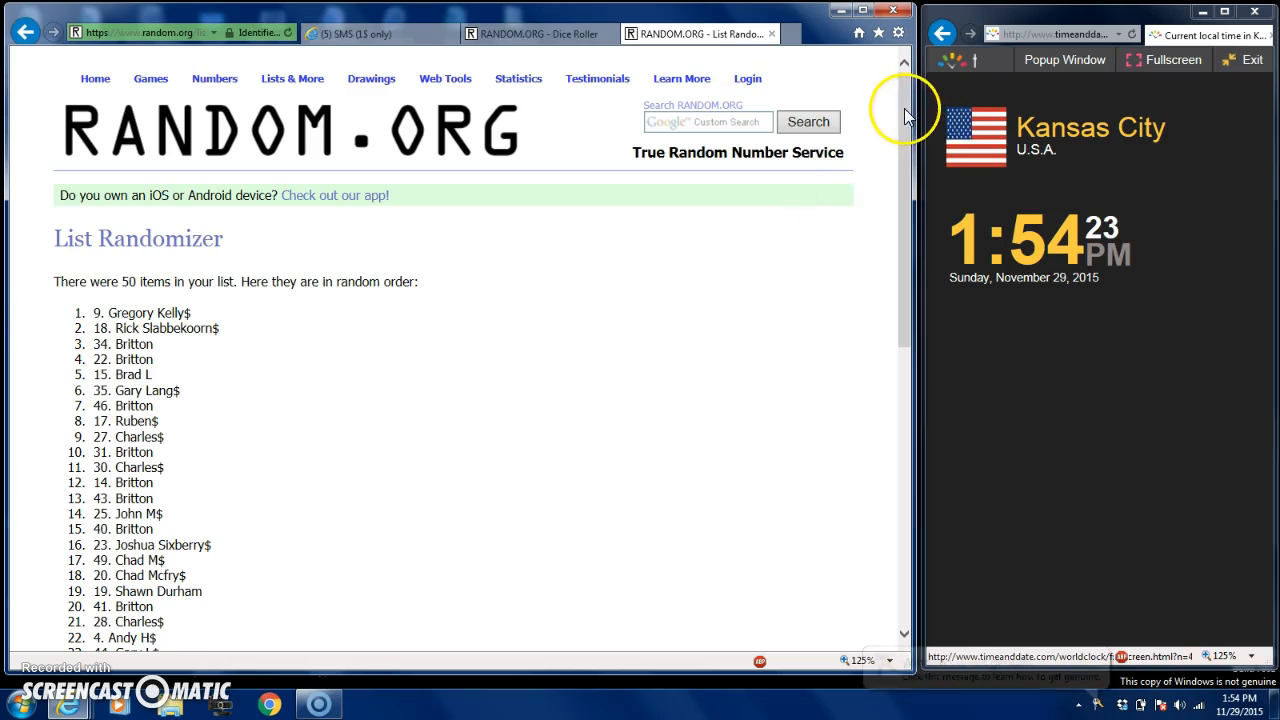
scroll(down, 3)
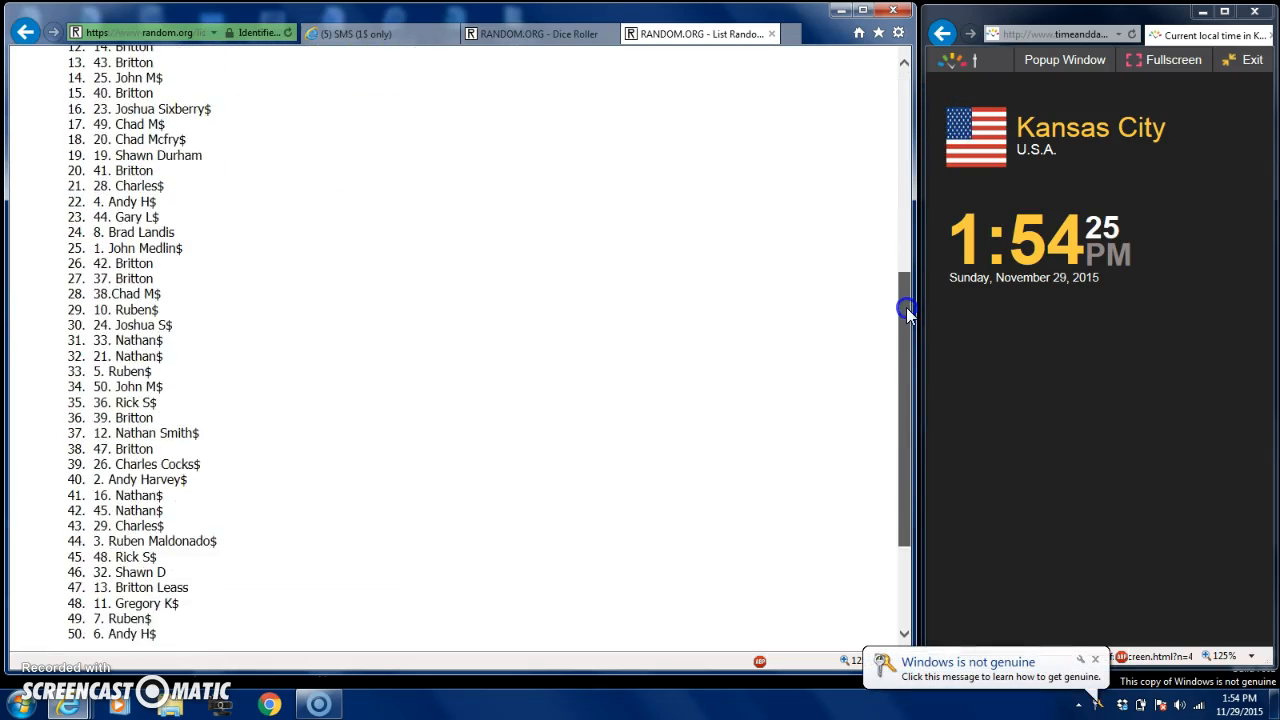
scroll(down, 3)
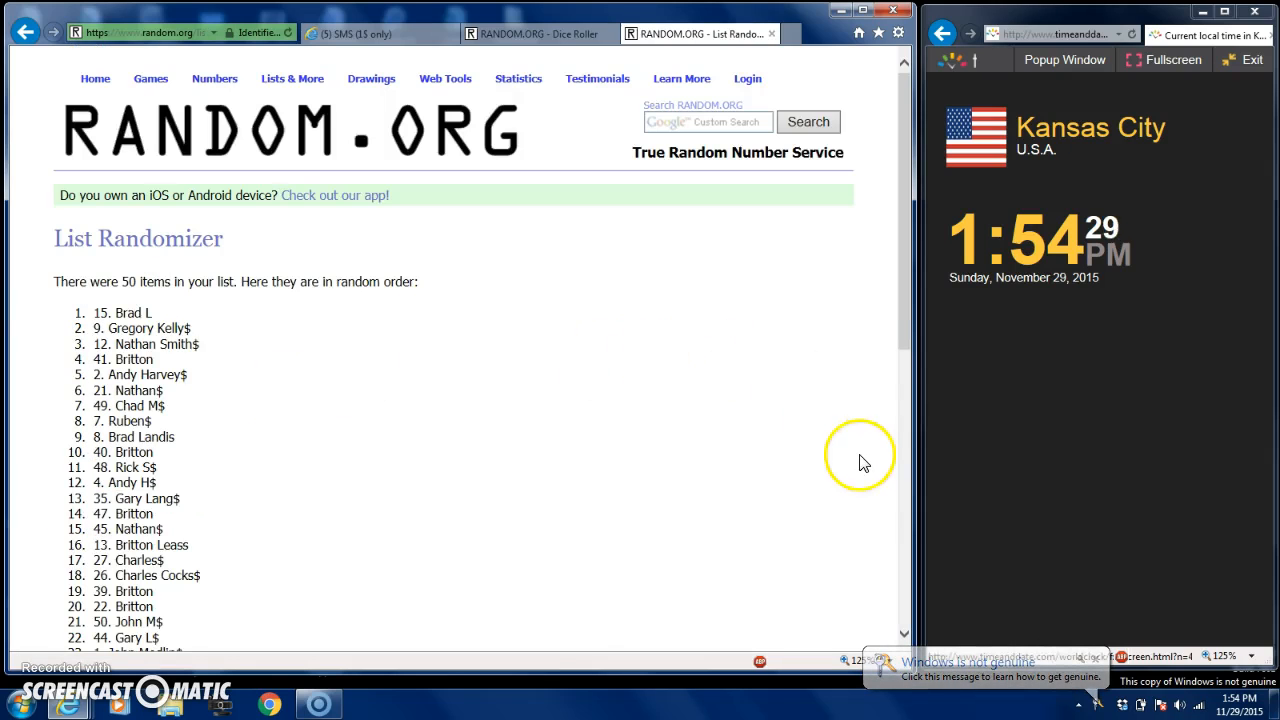
scroll(down, 3)
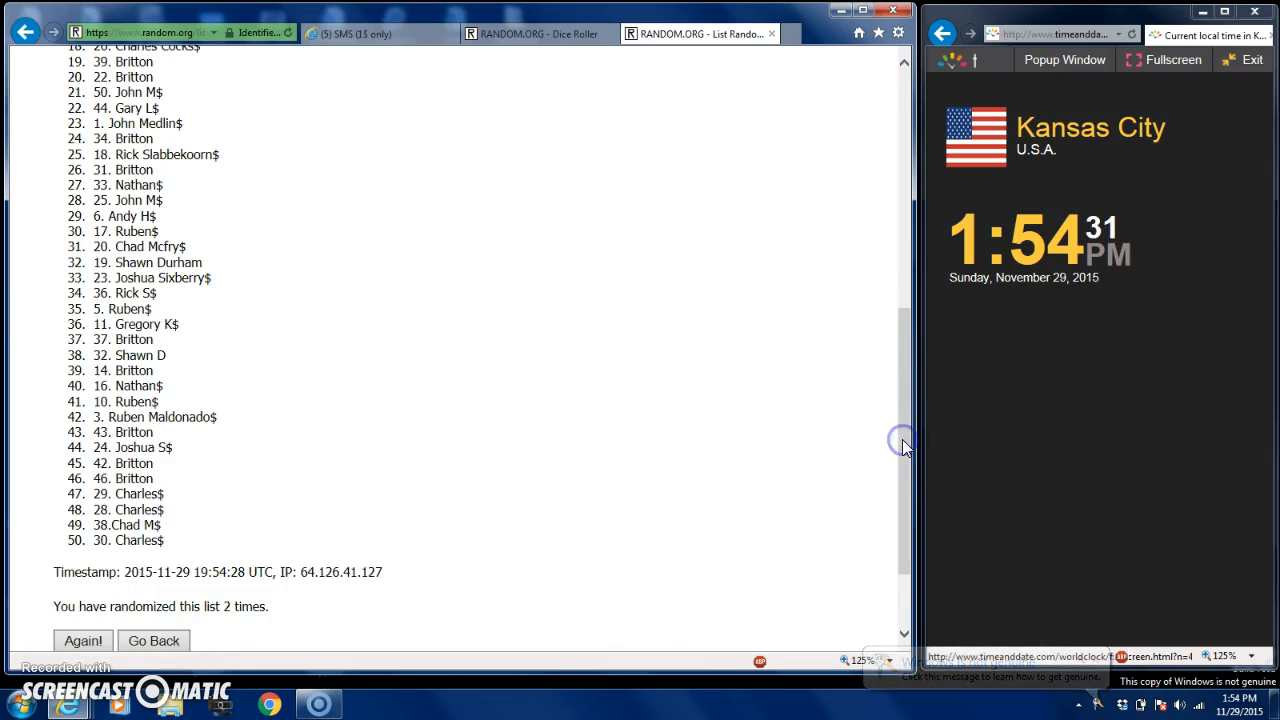
Step: Re-randomize the raffle list several more times with Again!
click(83, 640)
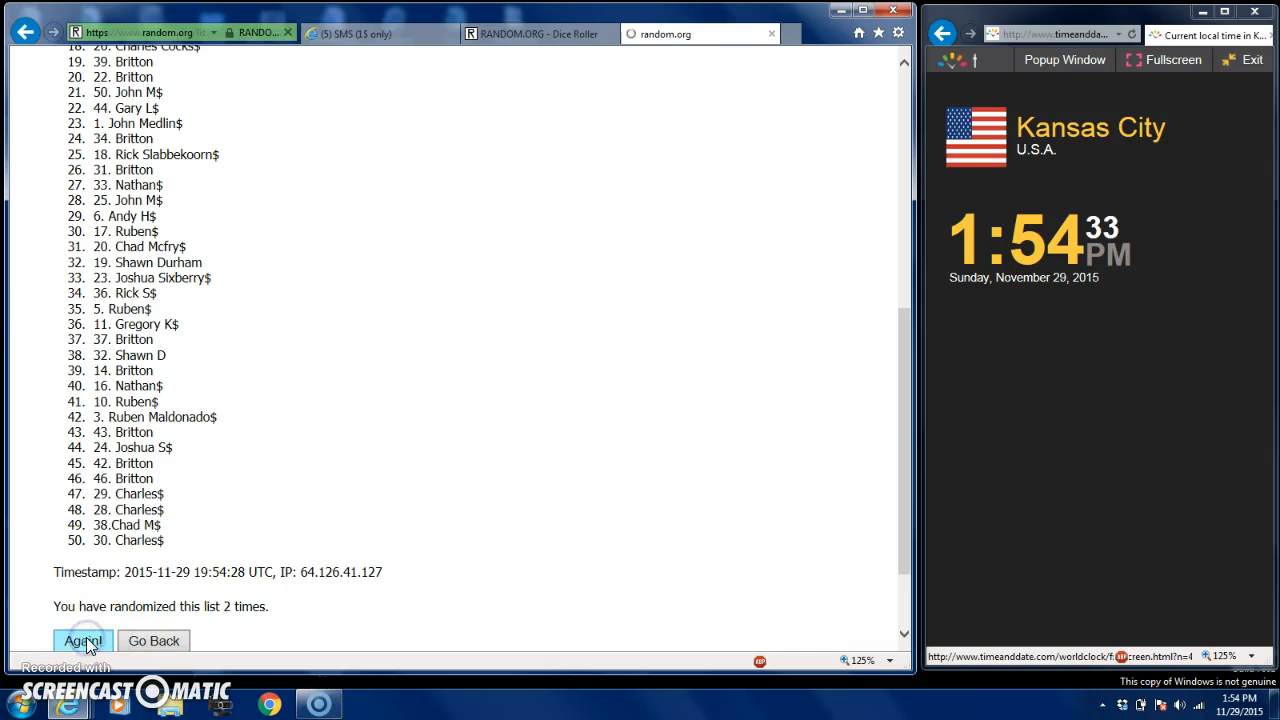
click(83, 641)
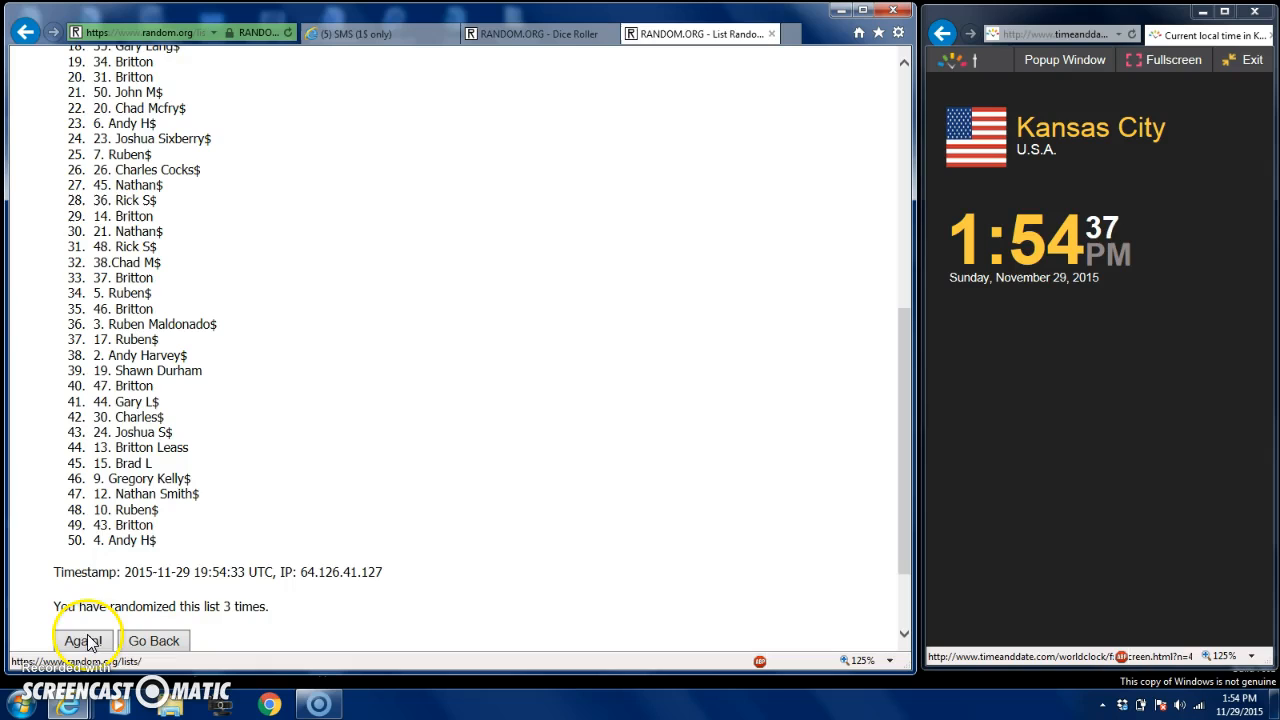
click(82, 640)
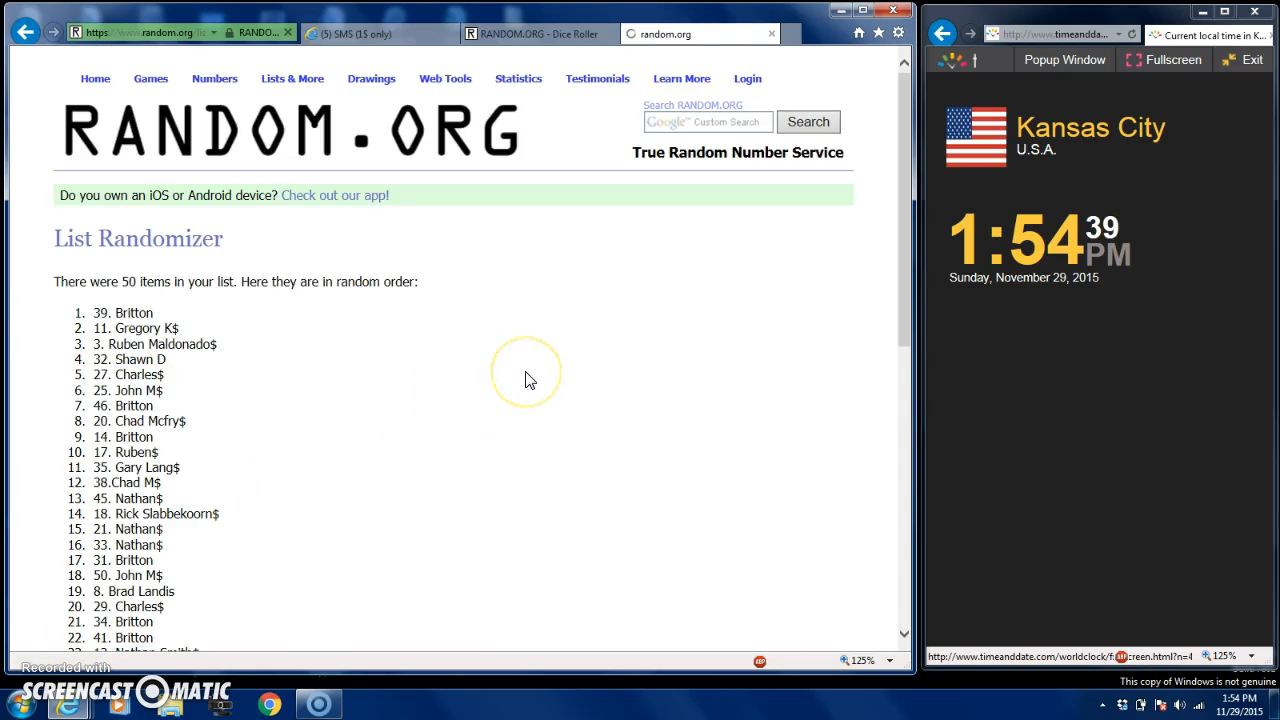
scroll(down, 3)
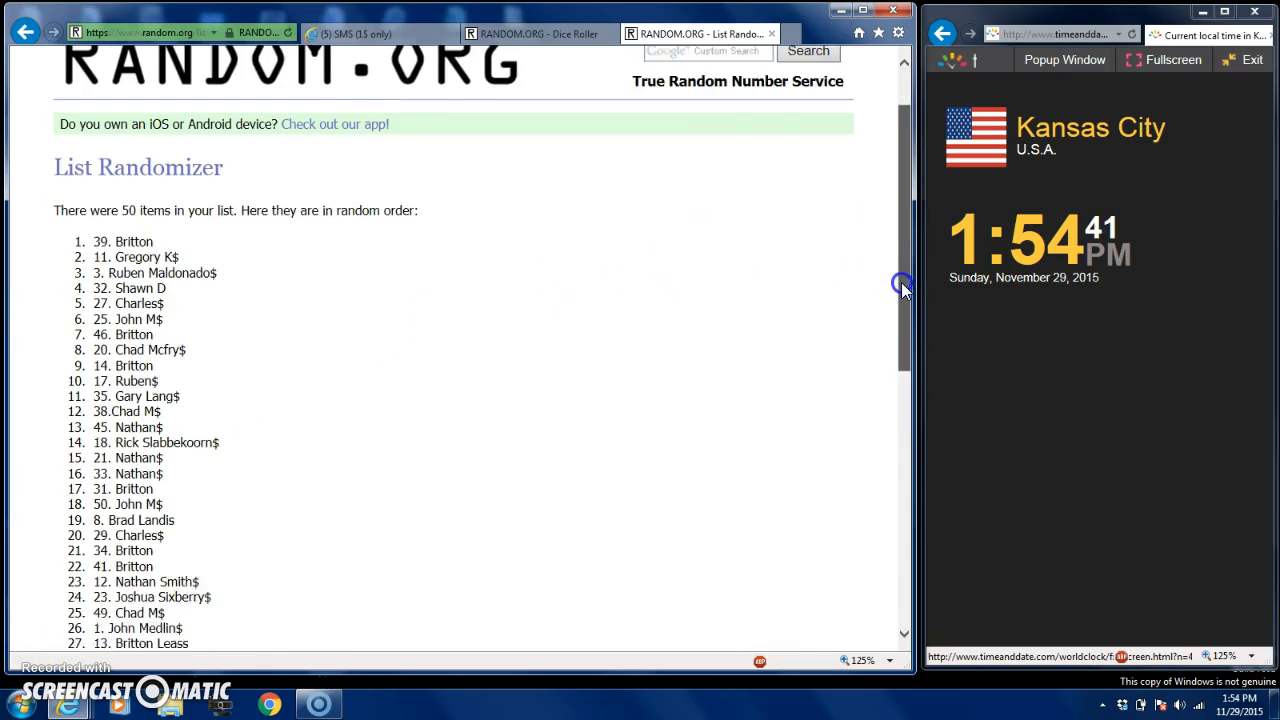
Step: Recheck the dice result, then scroll the shuffled list down to its timestamp
click(535, 33)
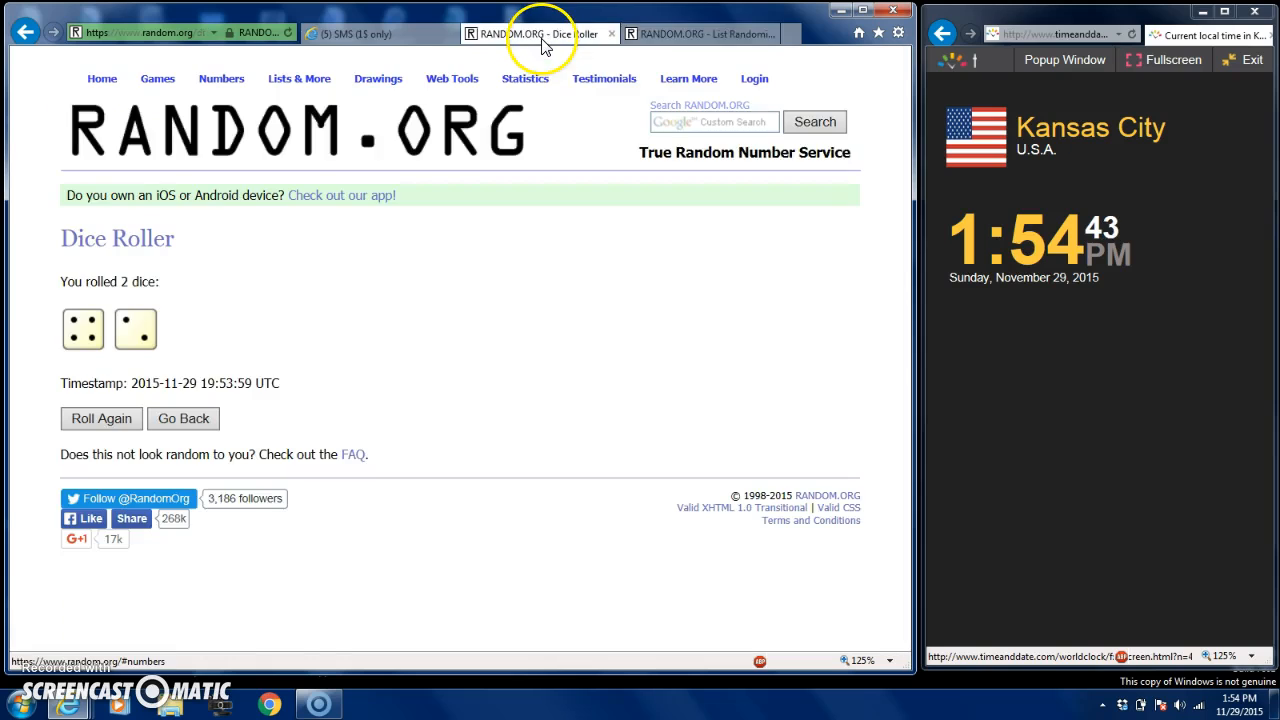
click(700, 33)
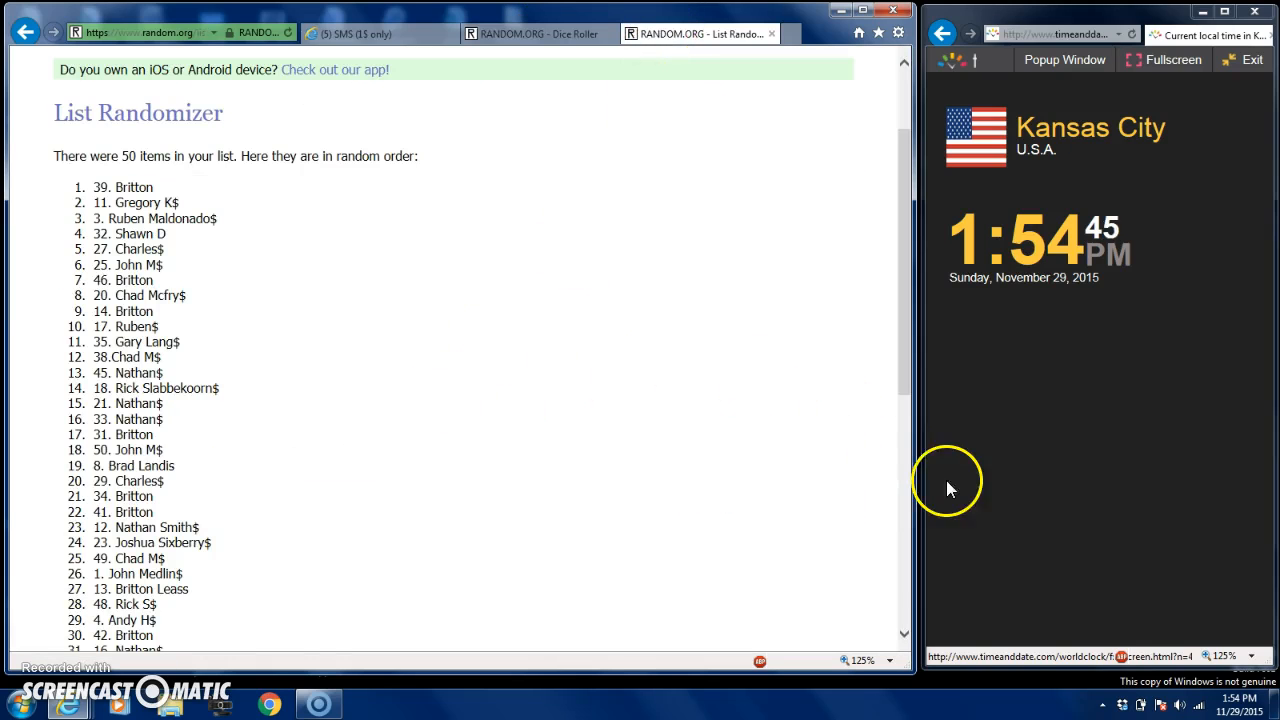
scroll(down, 3)
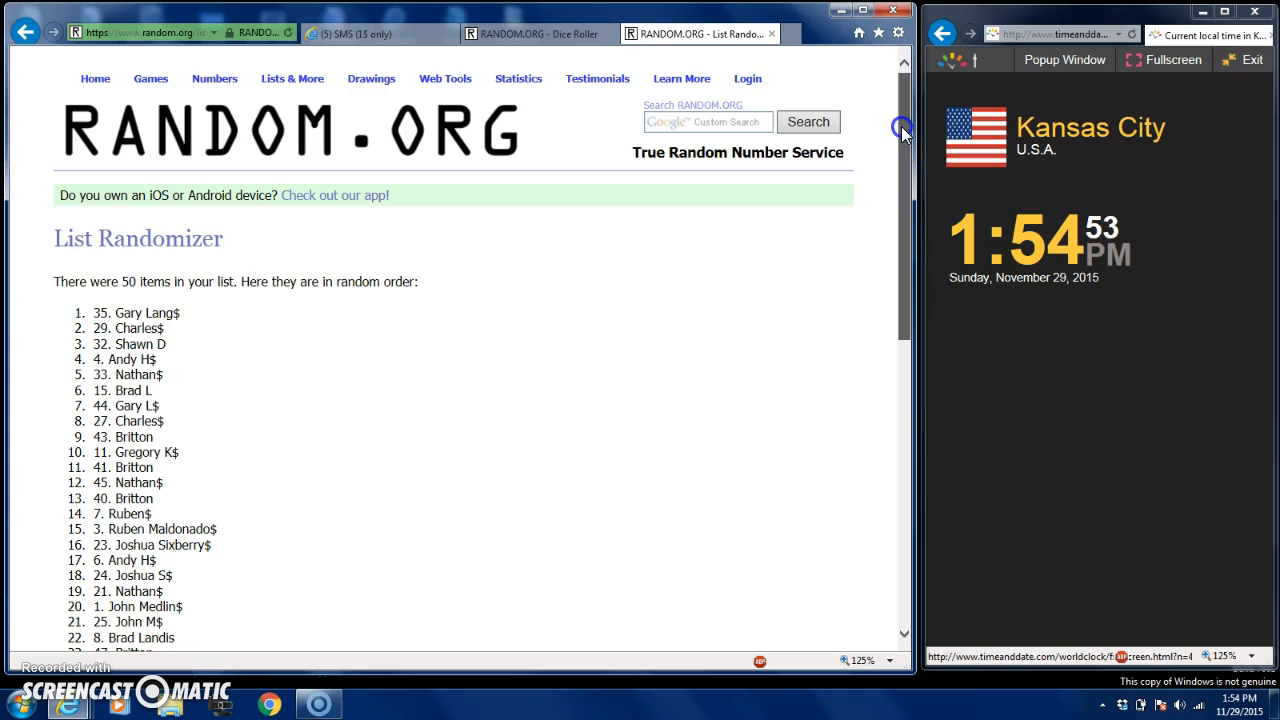
scroll(down, 3)
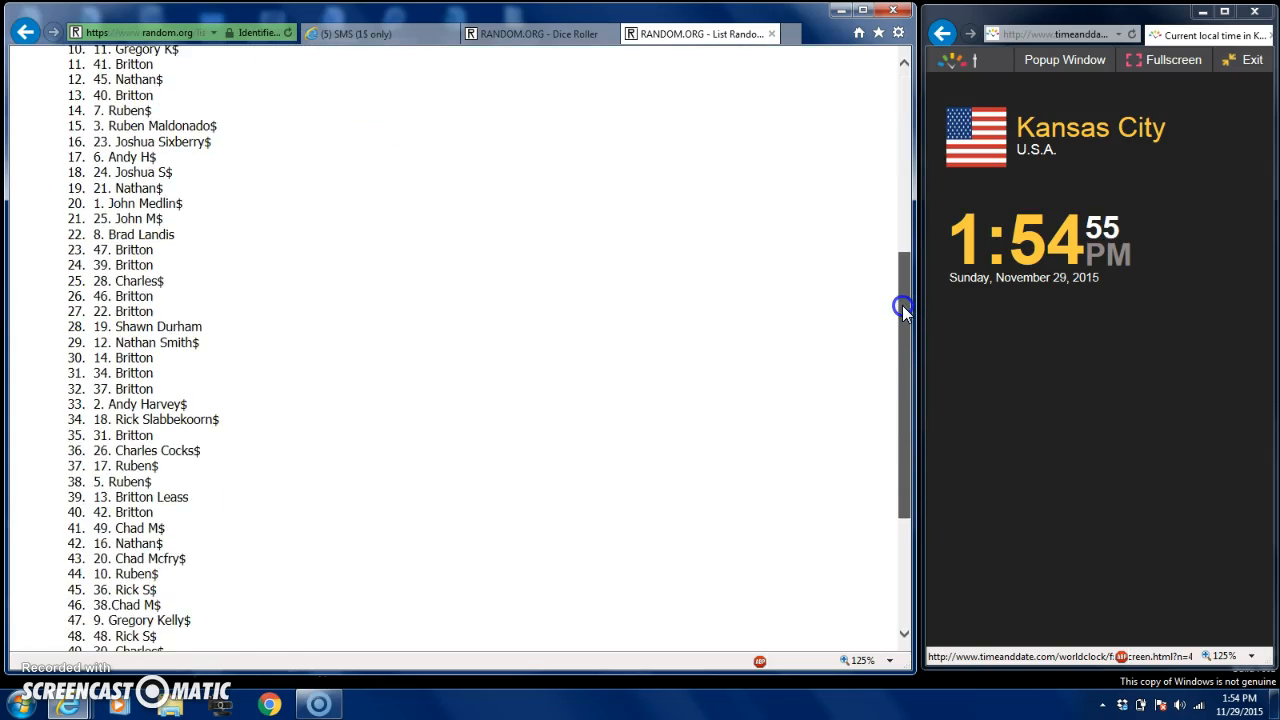
scroll(down, 3)
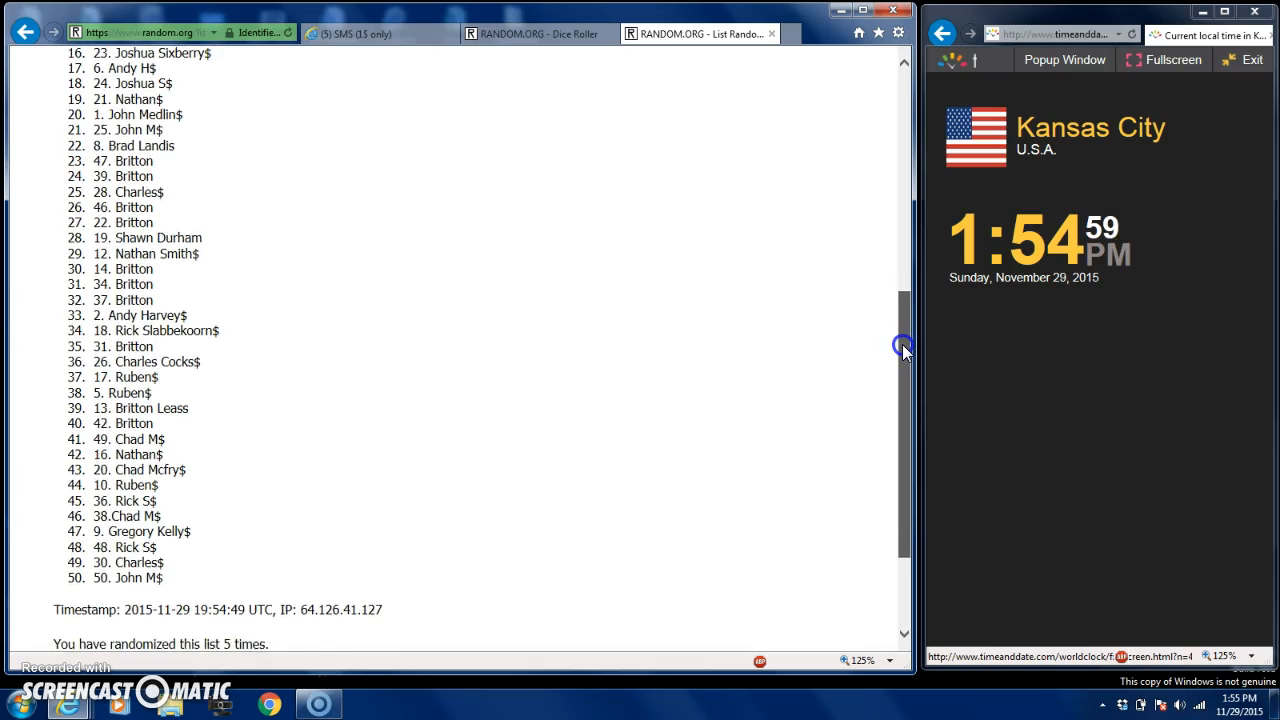
scroll(down, 3)
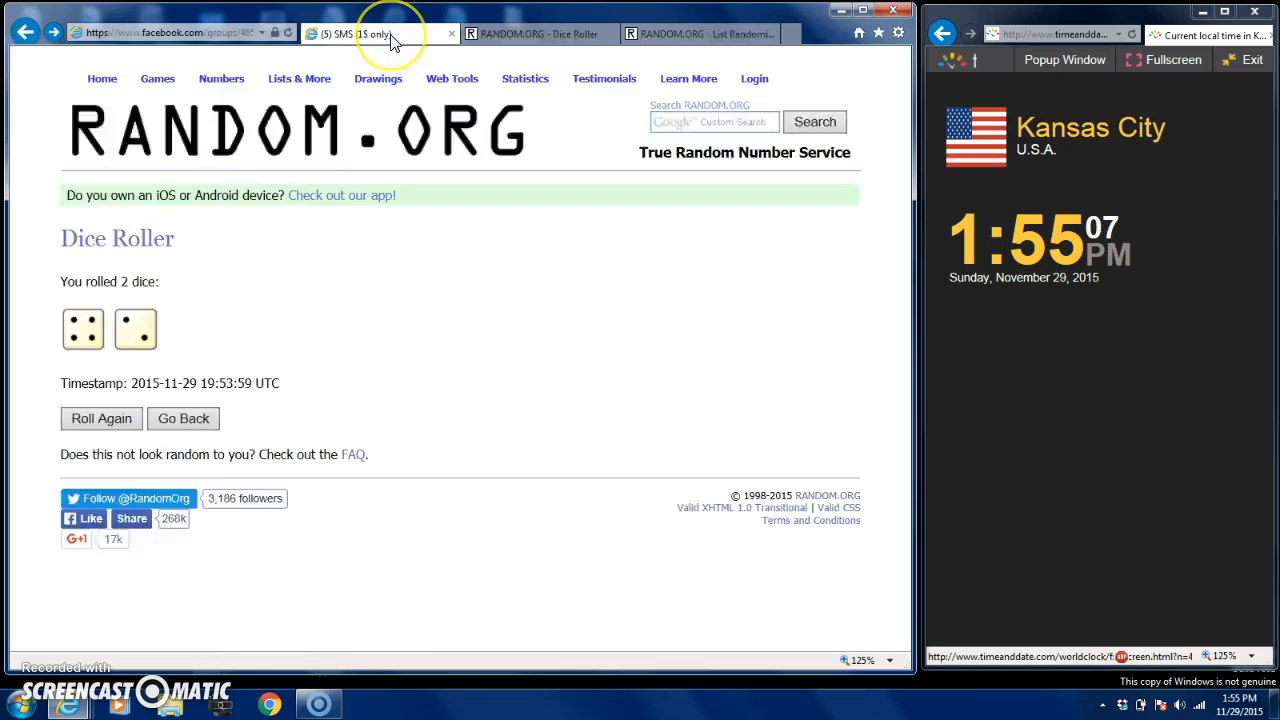
click(380, 33)
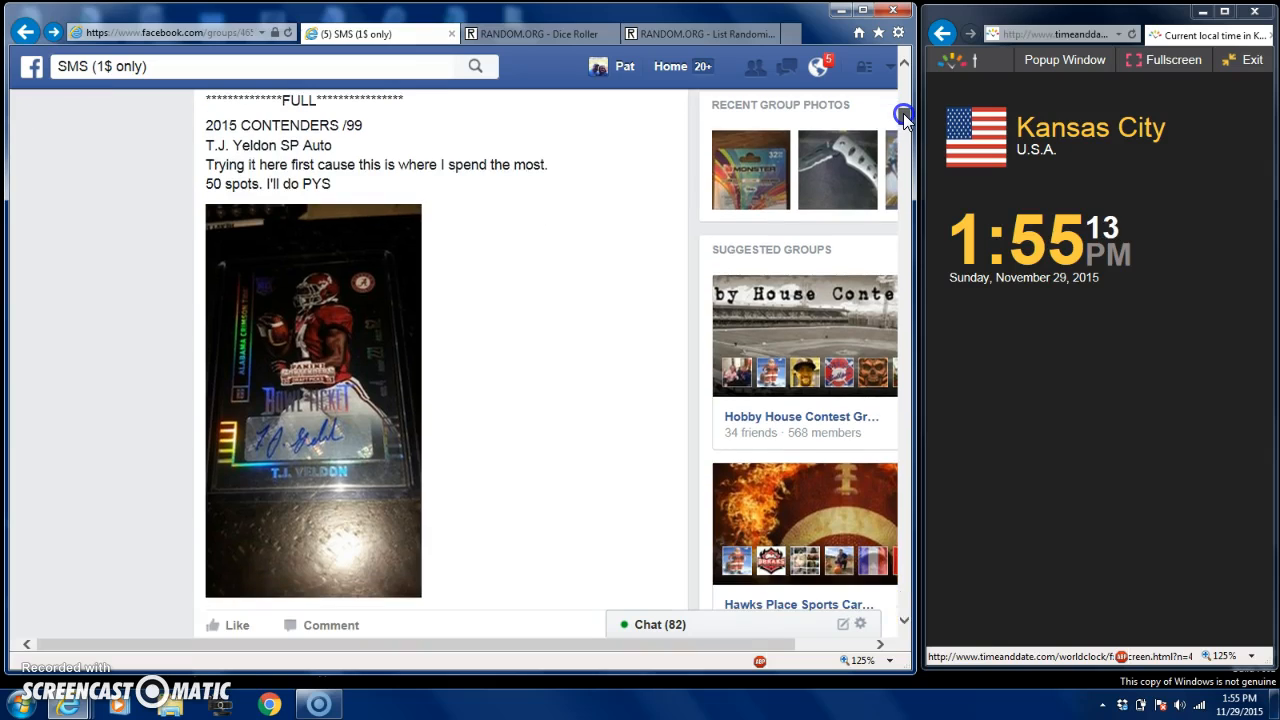
click(690, 33)
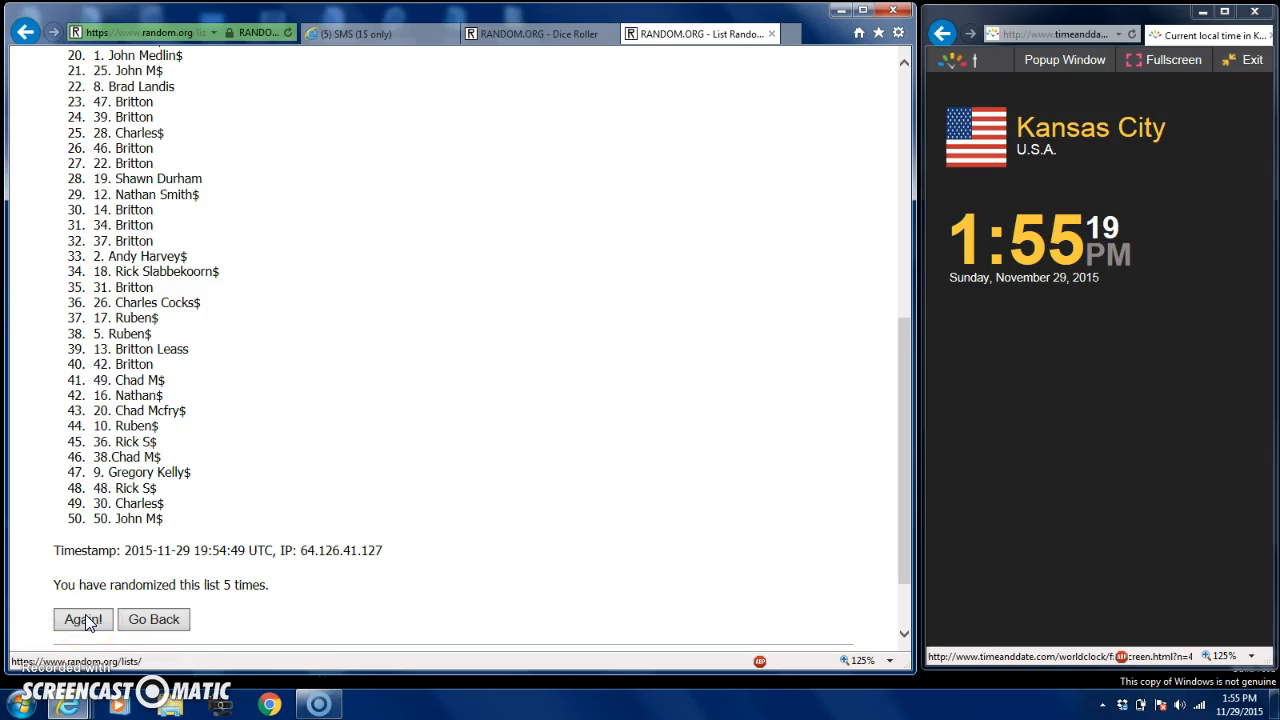
Step: Shuffle the 50-spot list again and bring back the four-and-two dice roll
click(82, 619)
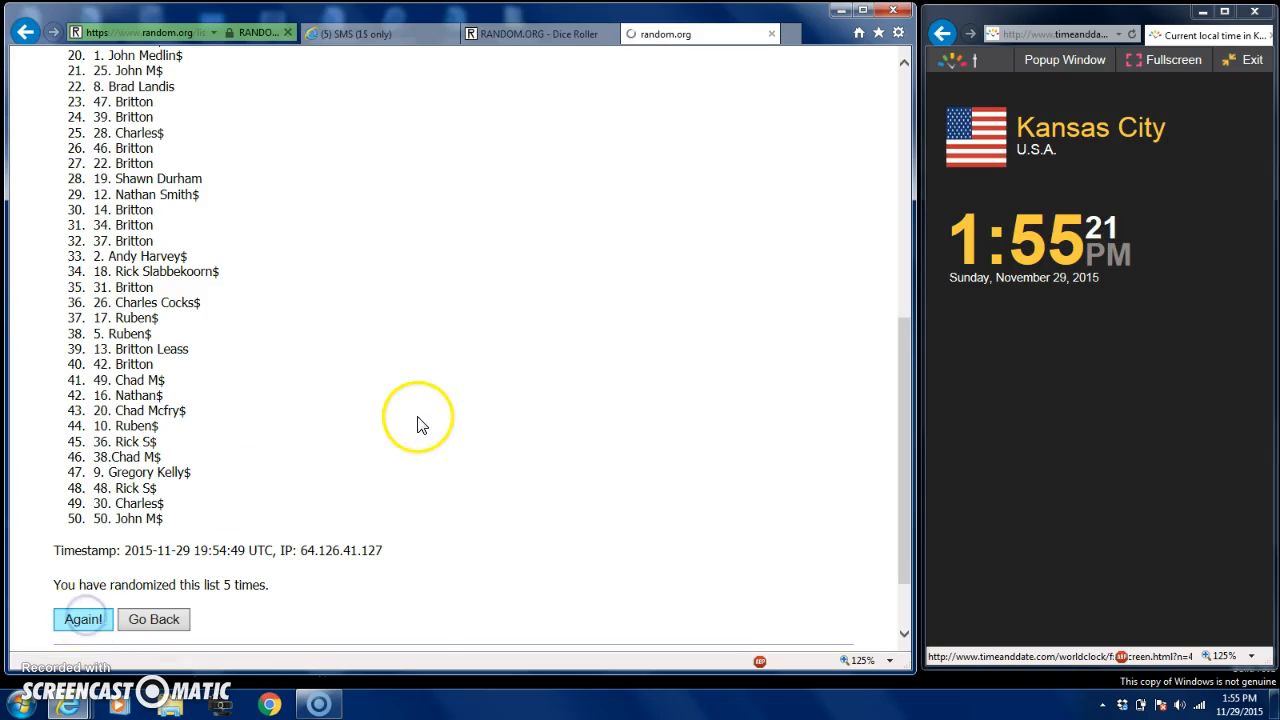
click(83, 619)
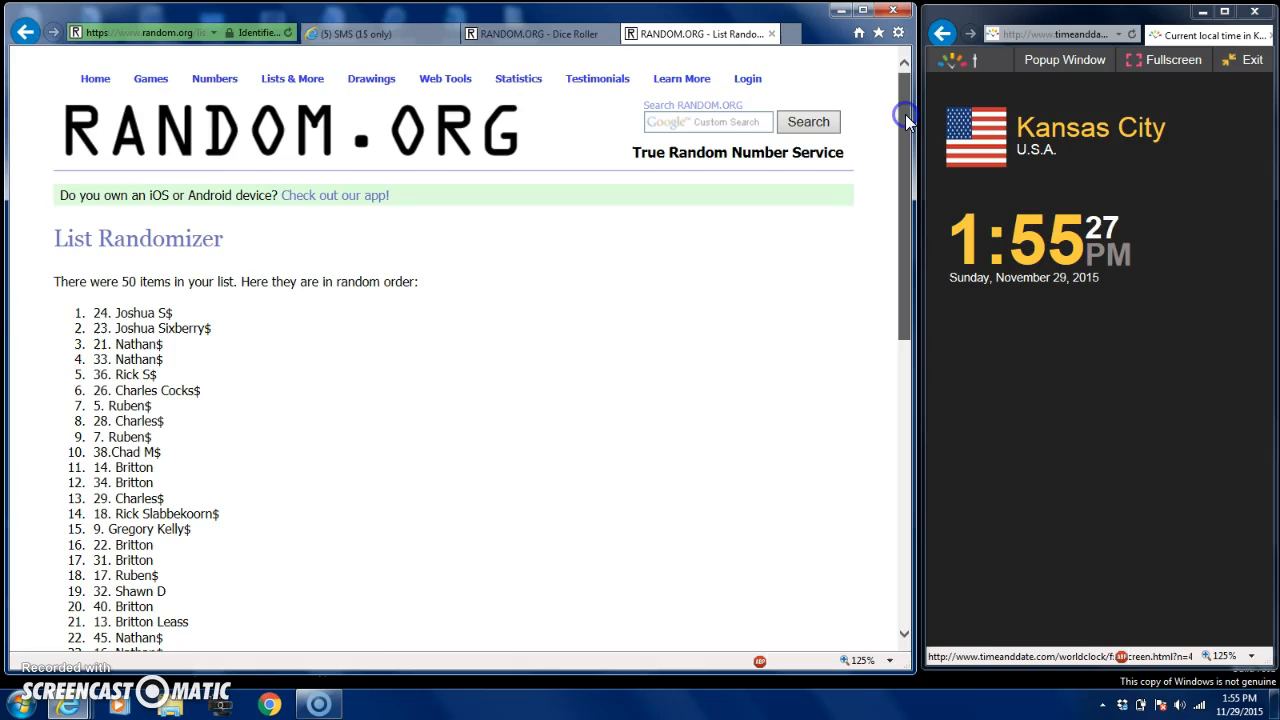
scroll(down, 3)
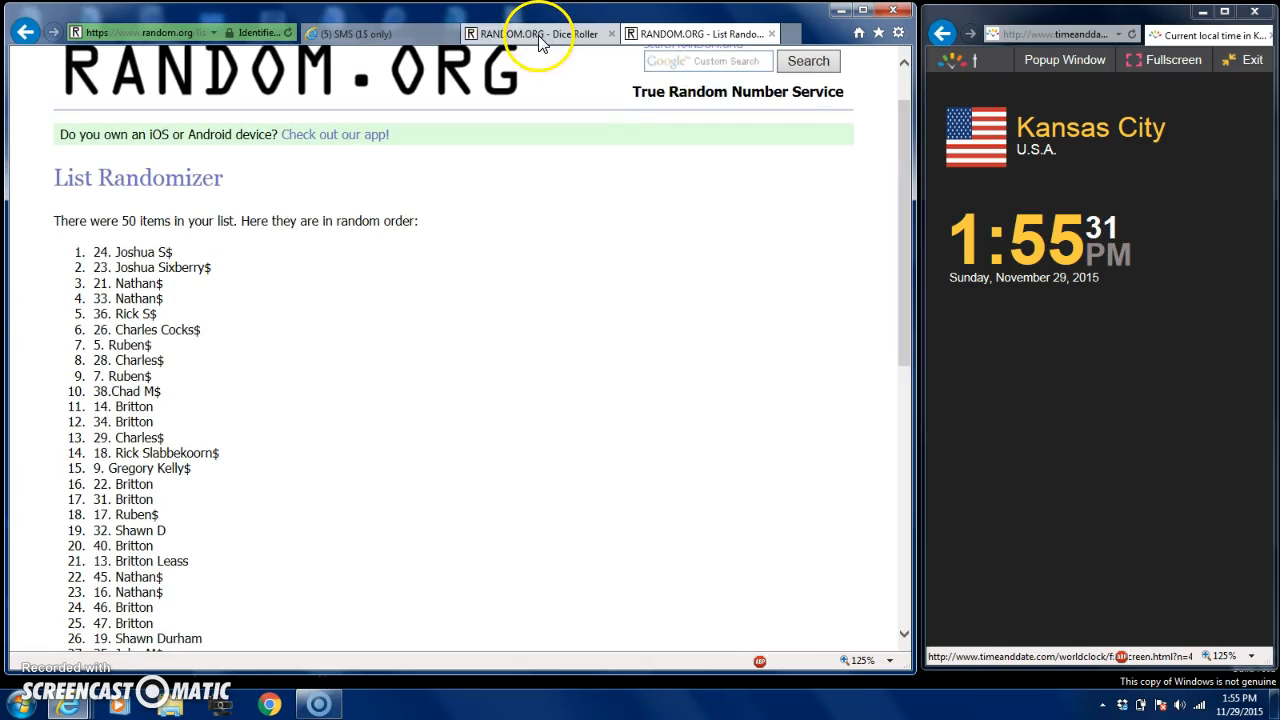
click(540, 33)
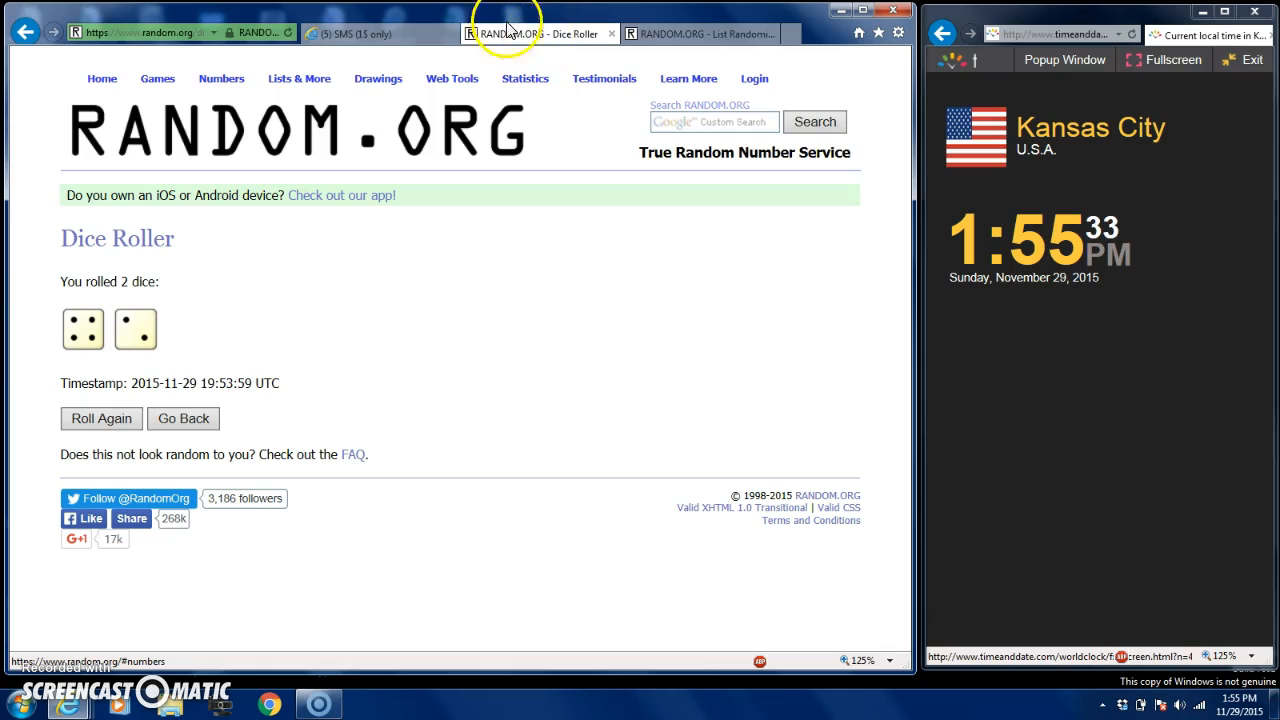
Step: Scroll the Facebook raffle post's spot list and comments, dismissing the comment notification
click(360, 33)
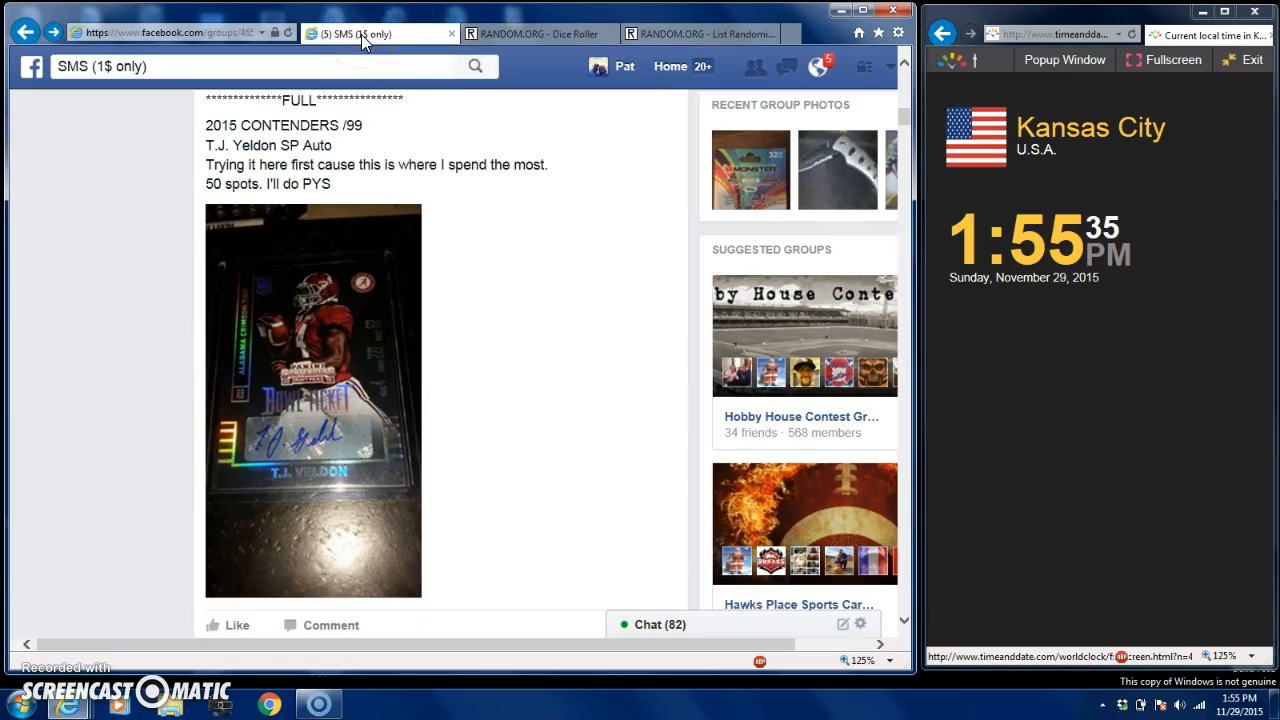
mouse_move(390, 22)
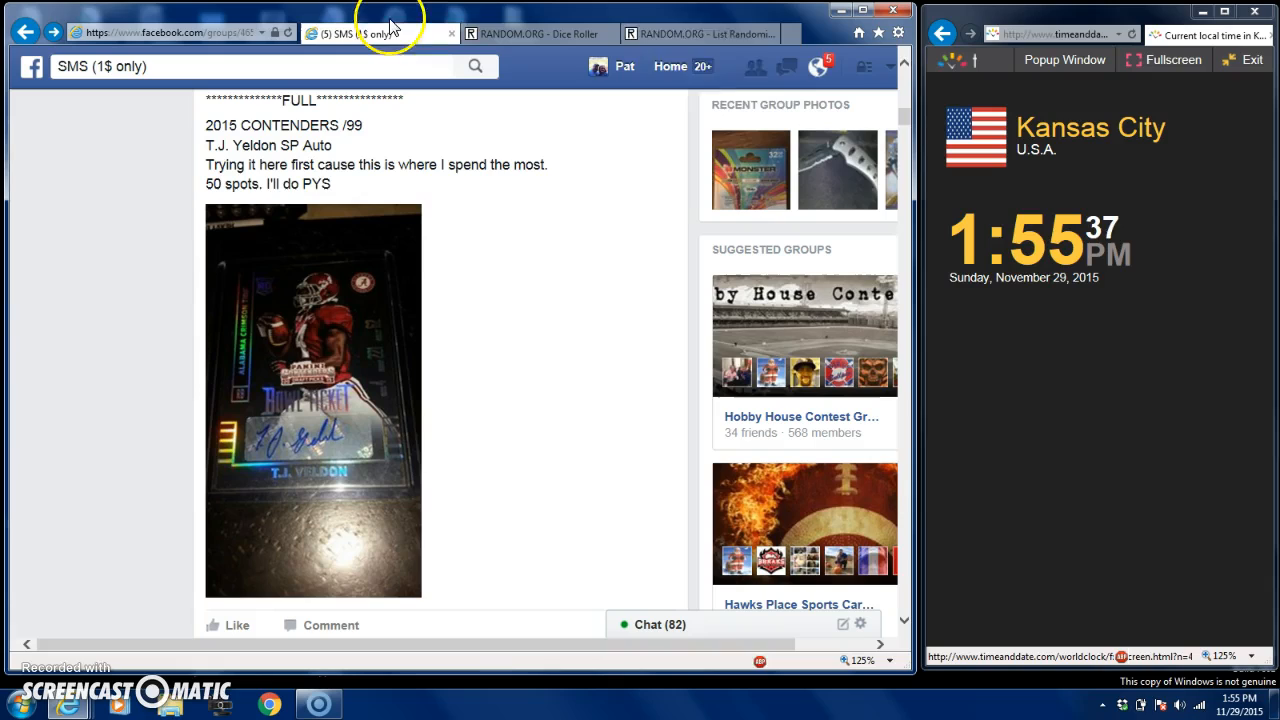
mouse_move(905, 120)
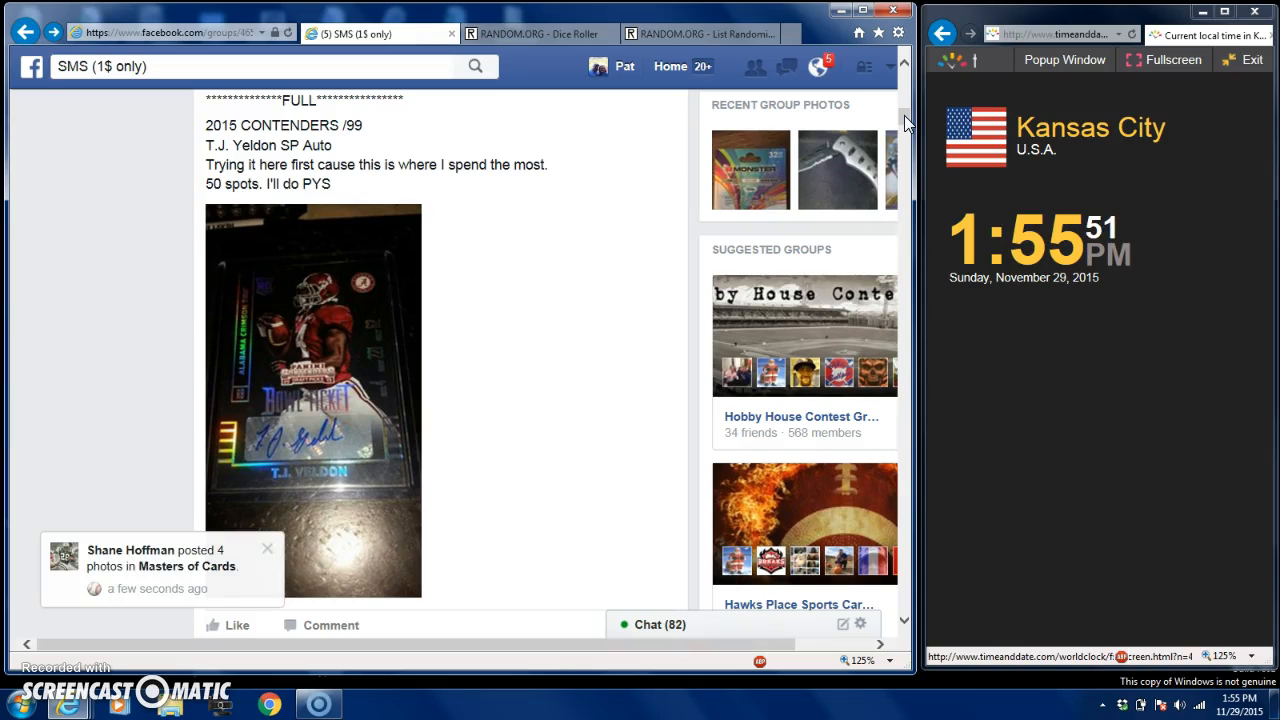
scroll(down, 3)
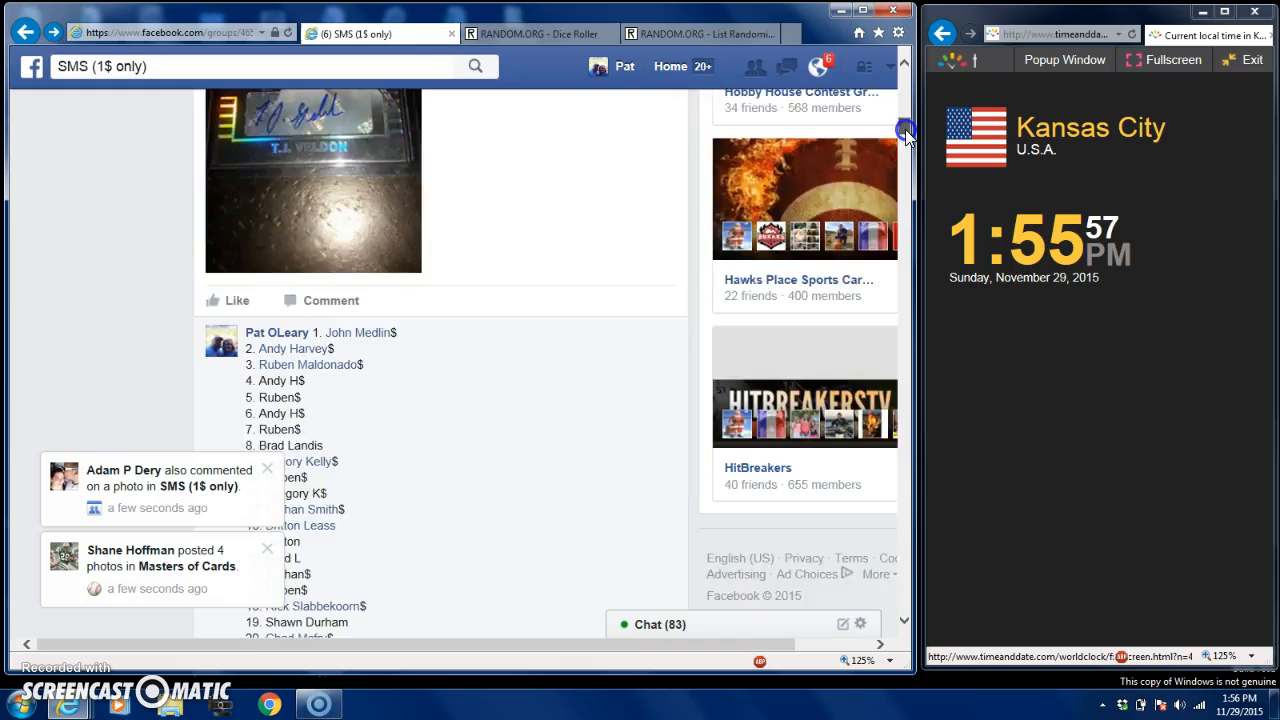
scroll(down, 3)
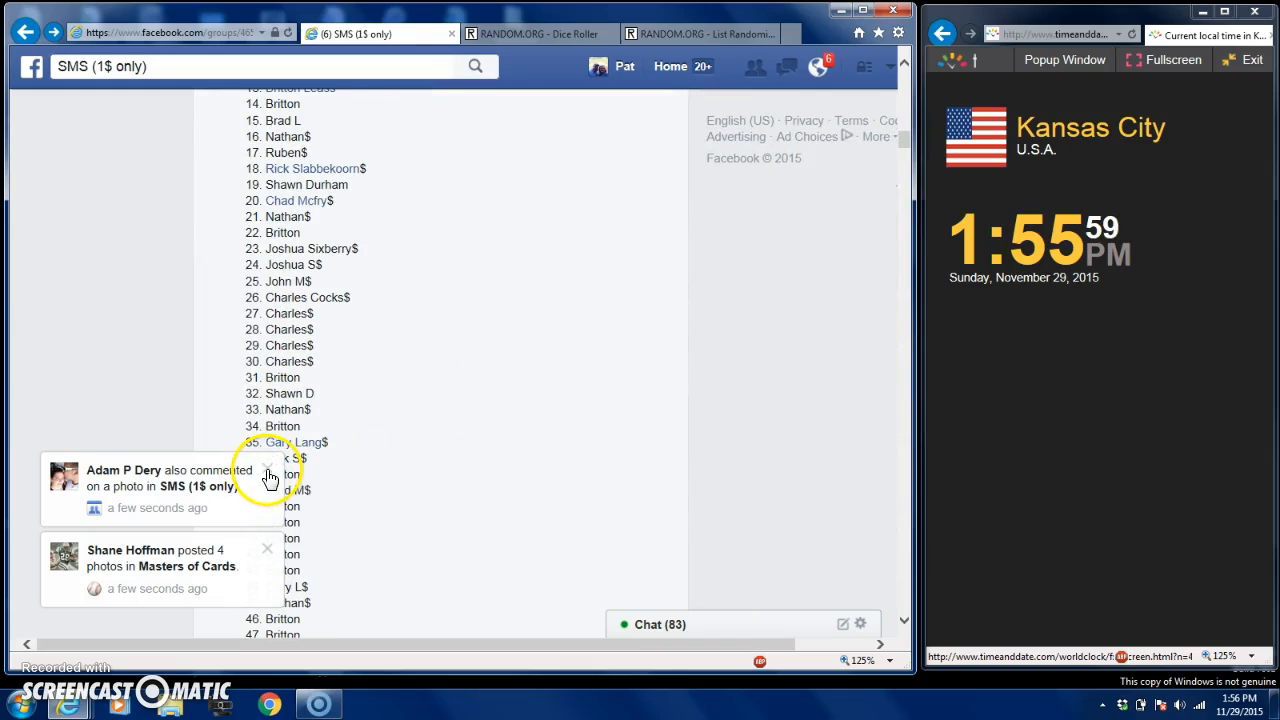
click(267, 473)
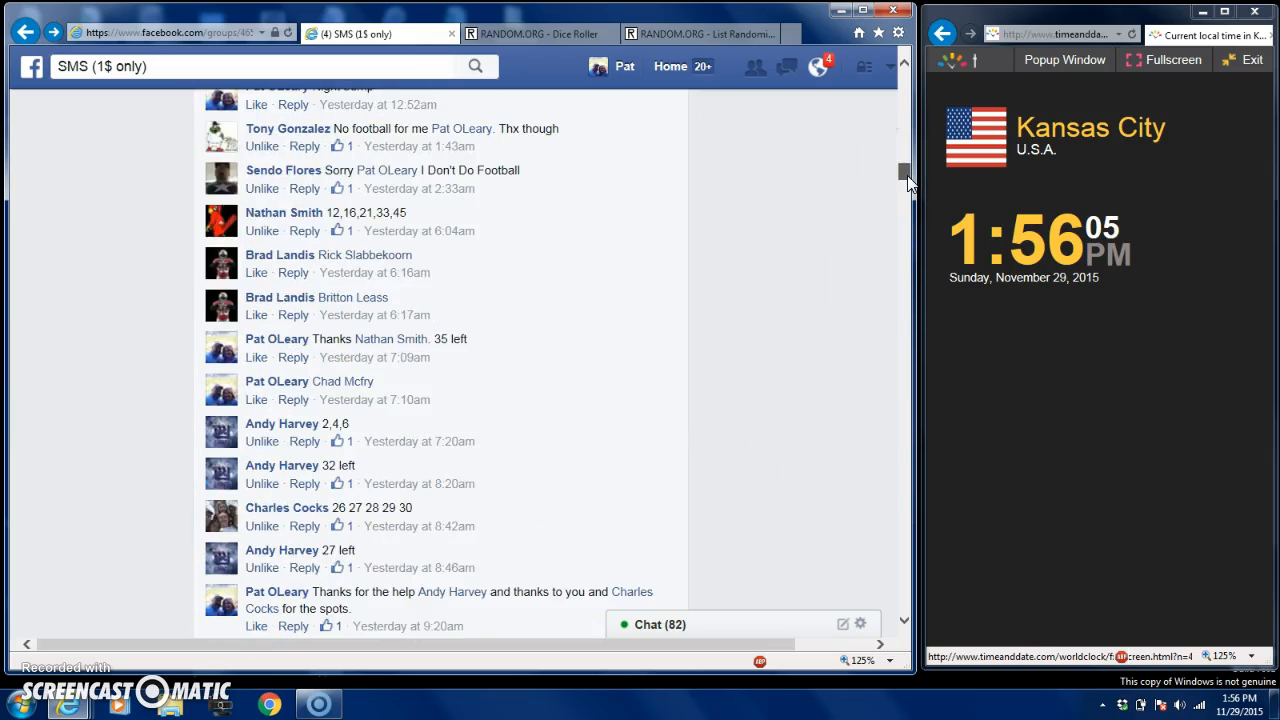
Step: Comment 'DONE' under the raffle post
scroll(down, 3)
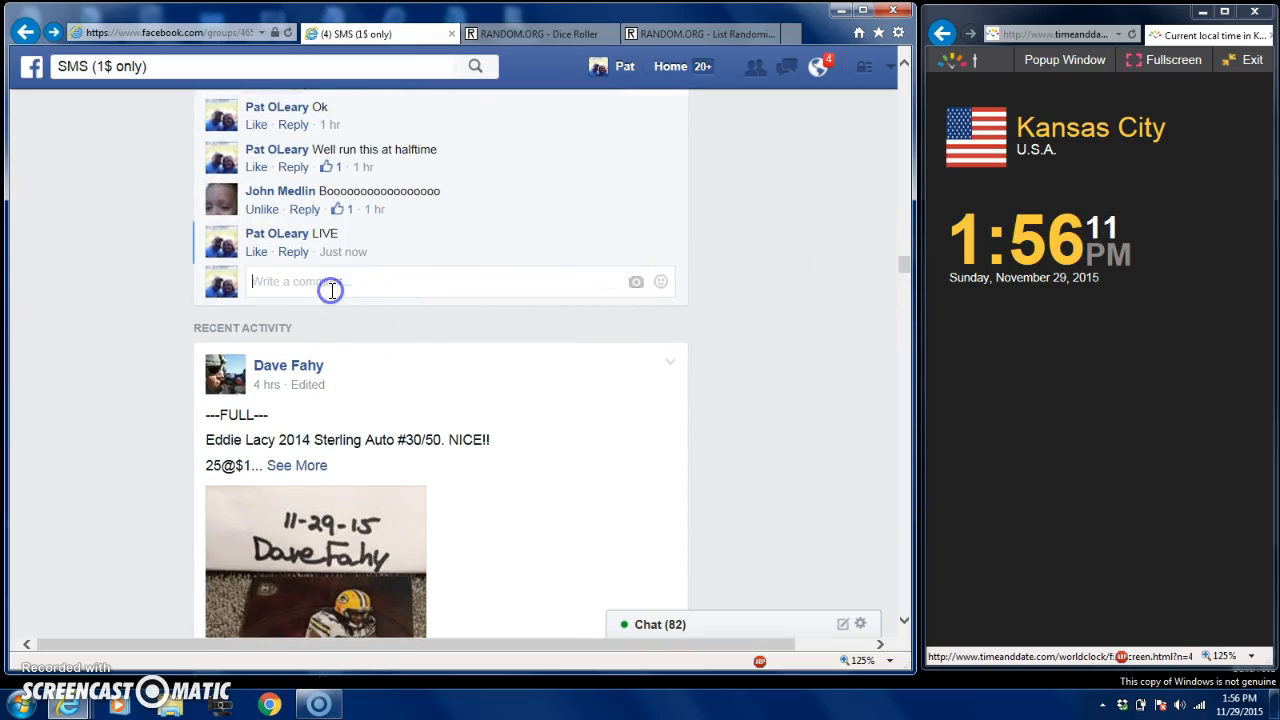
text(DON)
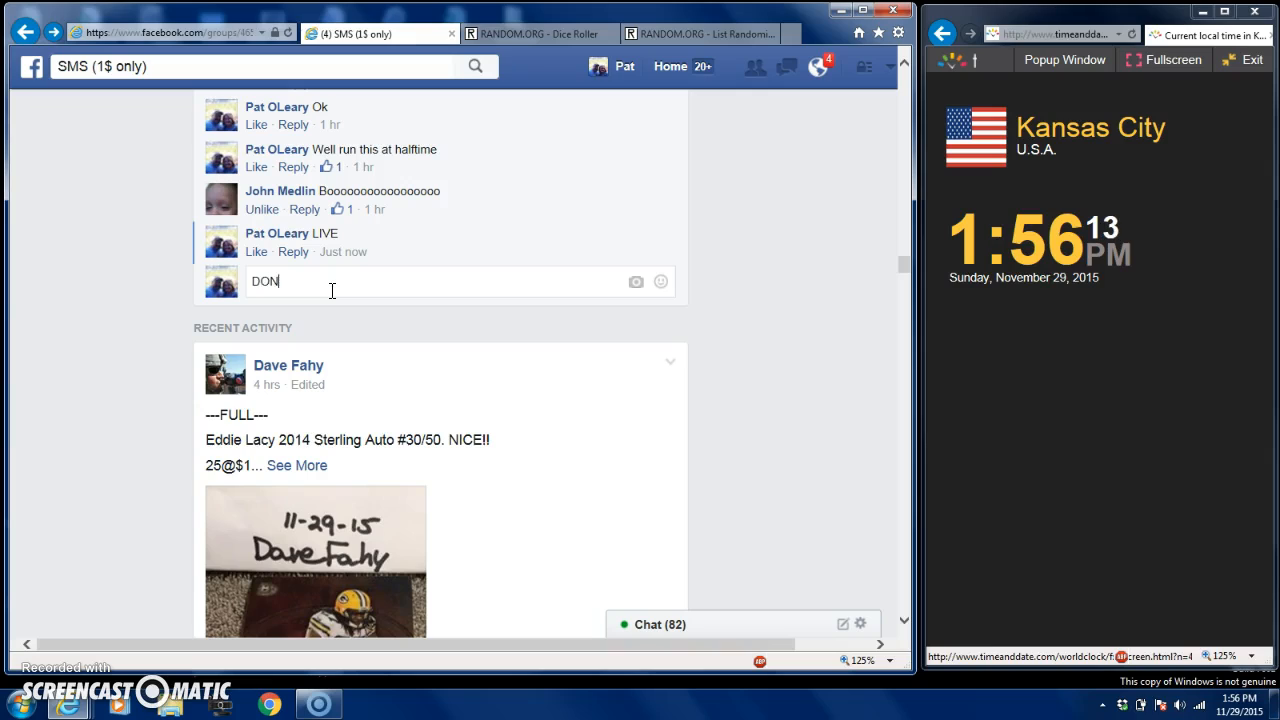
key(enter)
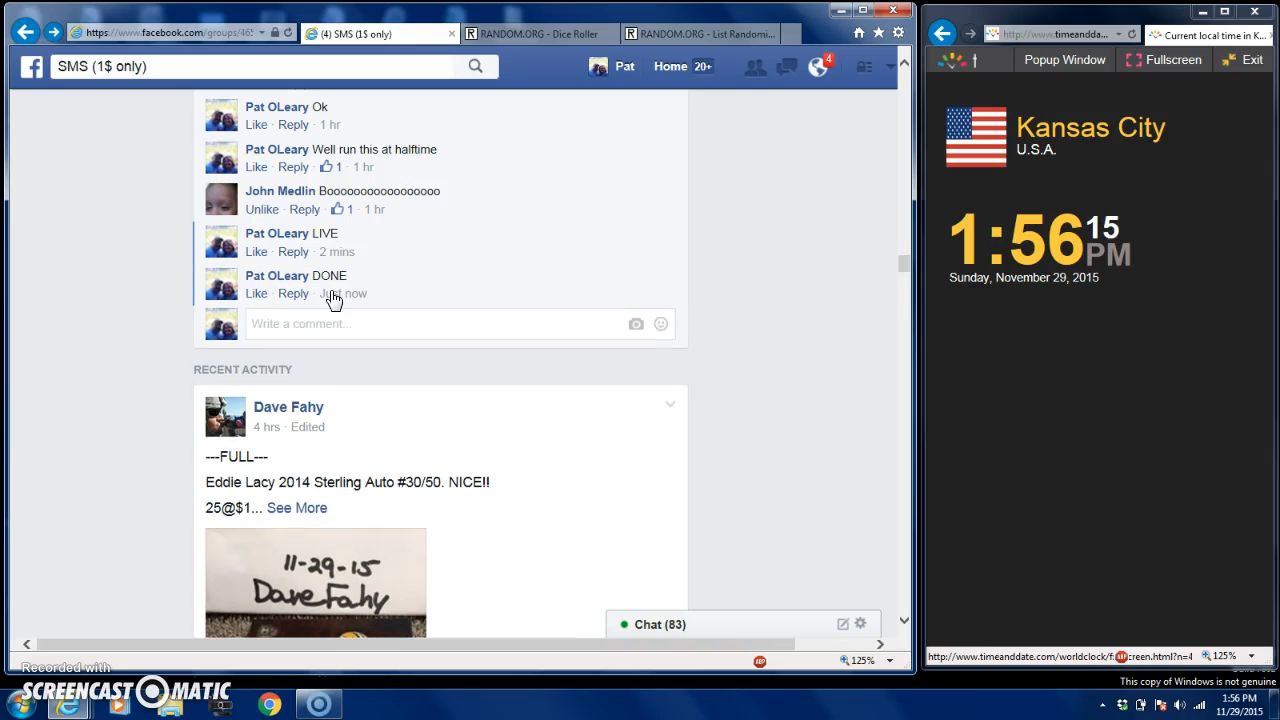